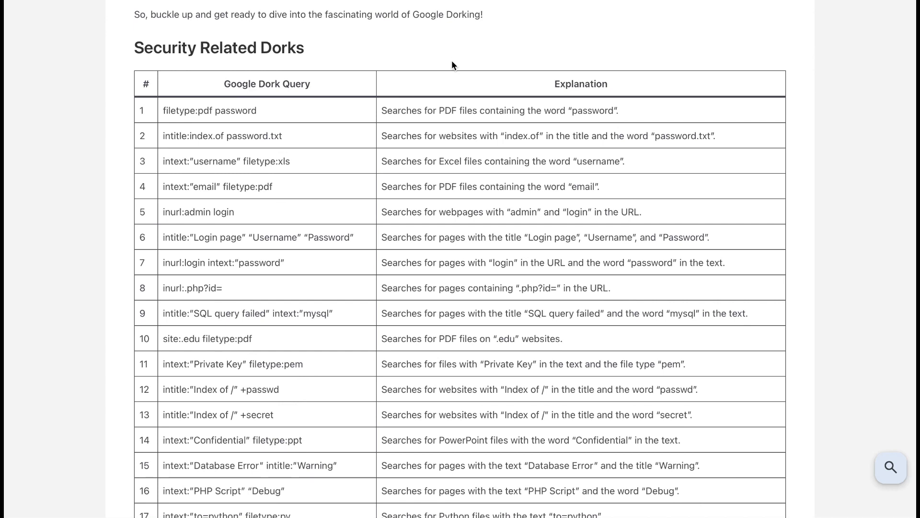
# Scroll down the Google dorks cheat sheet to reach the security dork rows
pyautogui.scroll(-3)
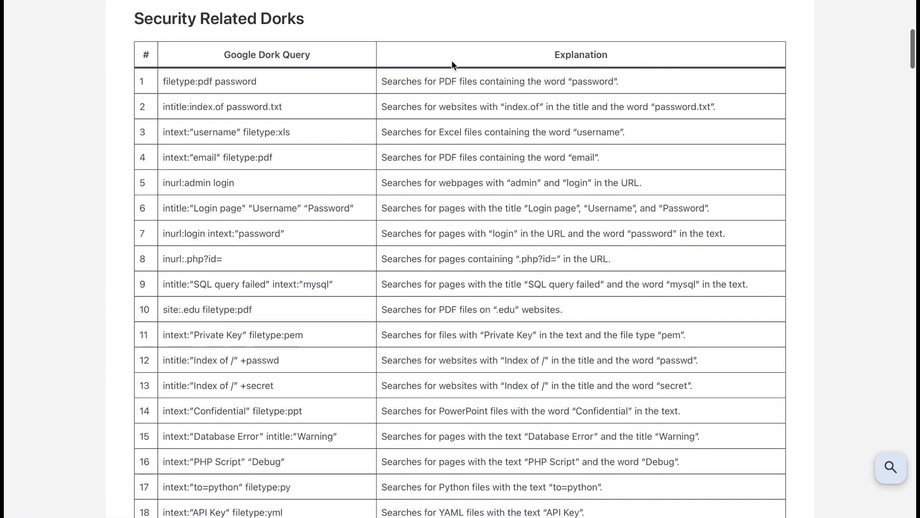
pyautogui.scroll(-3)
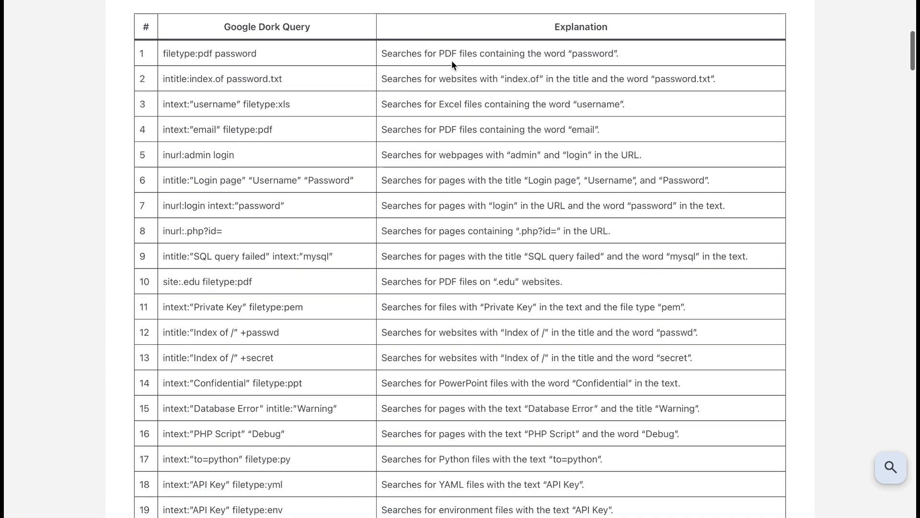
pyautogui.scroll(-3)
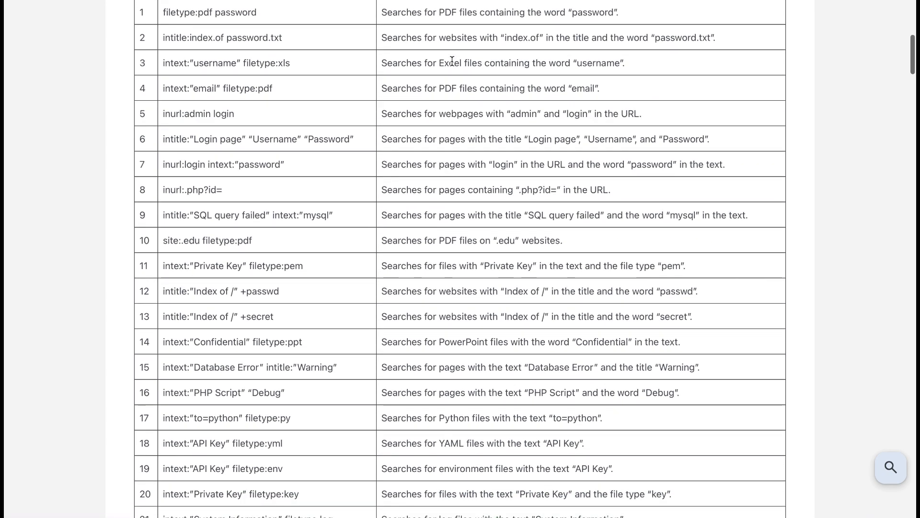
pyautogui.scroll(-3)
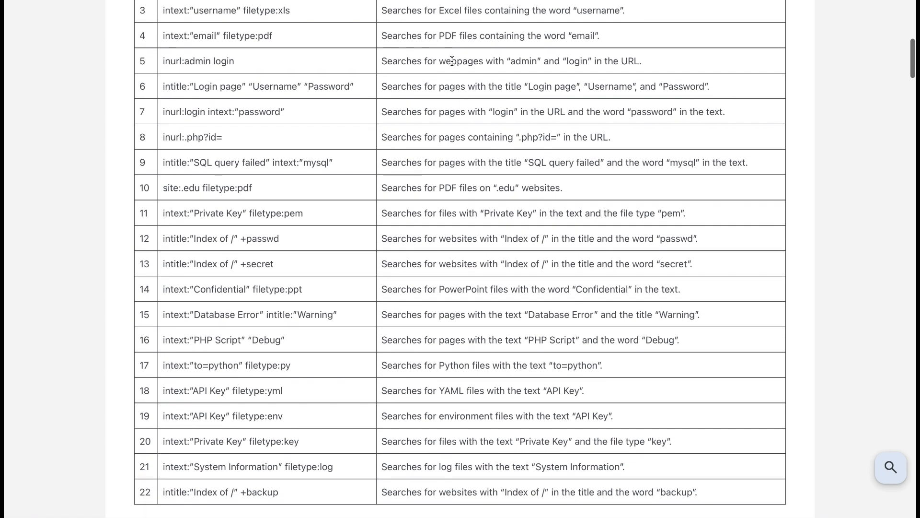
pyautogui.scroll(-3)
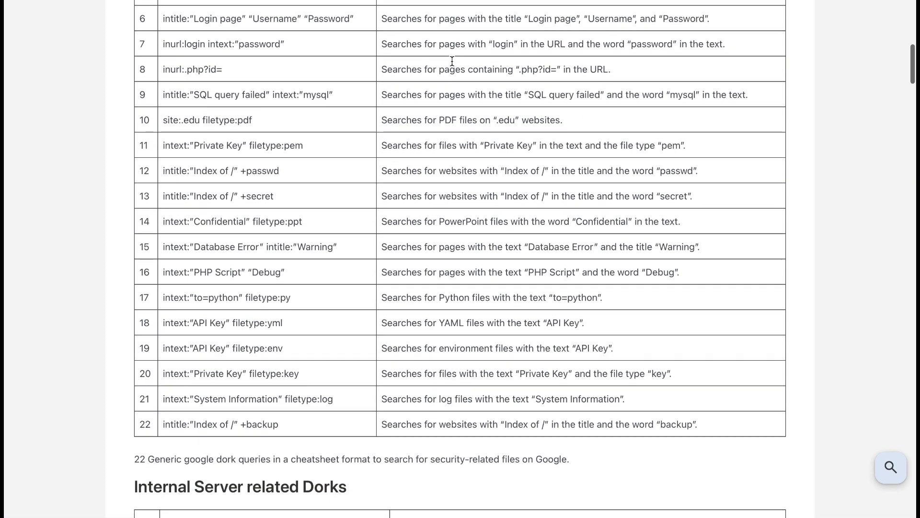
pyautogui.scroll(-3)
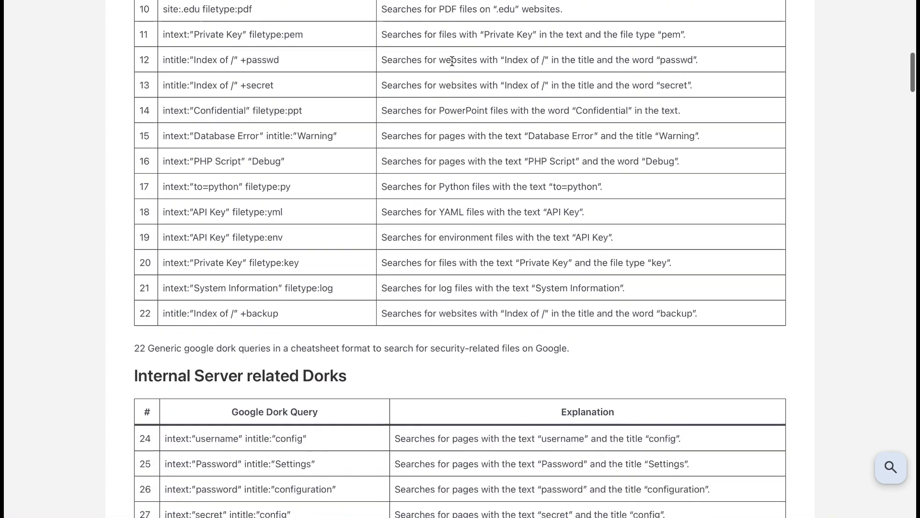
pyautogui.scroll(-3)
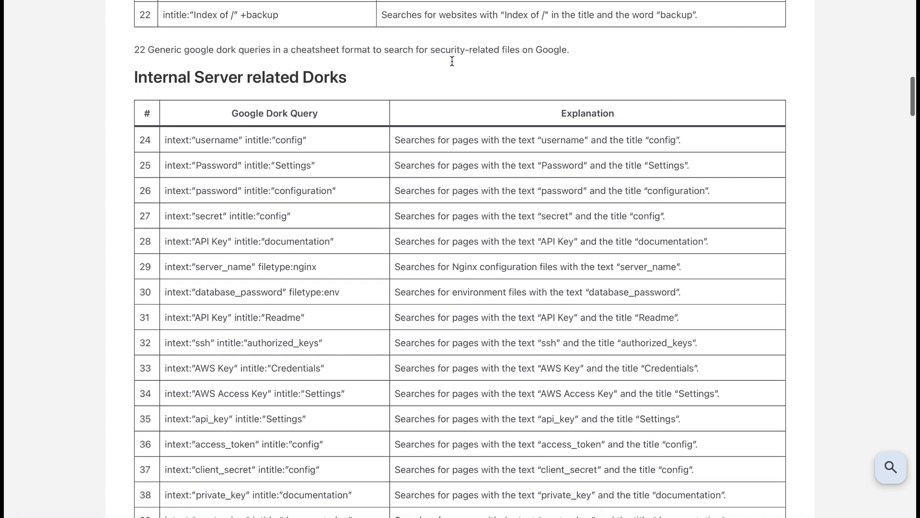
pyautogui.scroll(-3)
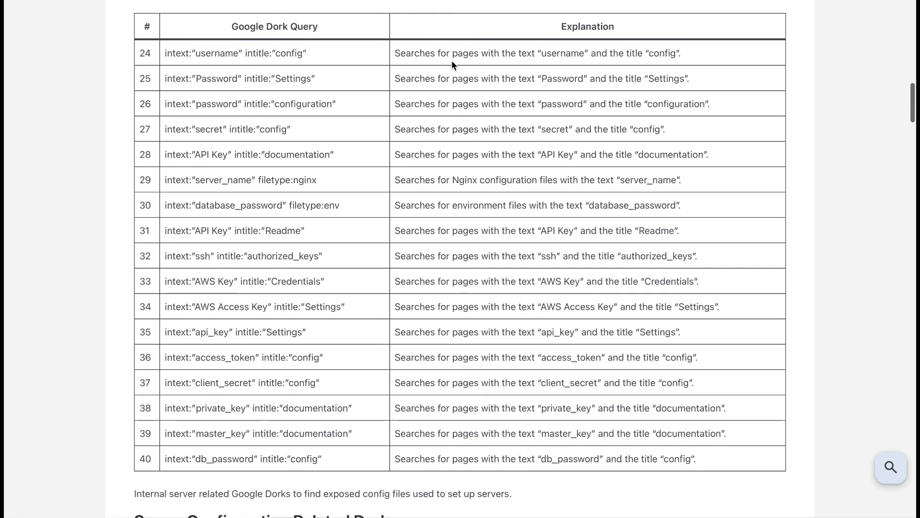
pyautogui.scroll(-3)
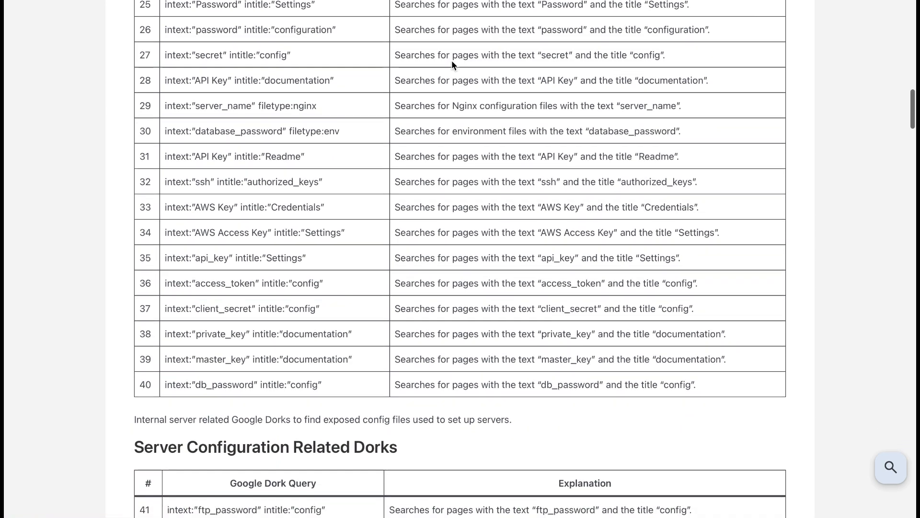
pyautogui.scroll(-3)
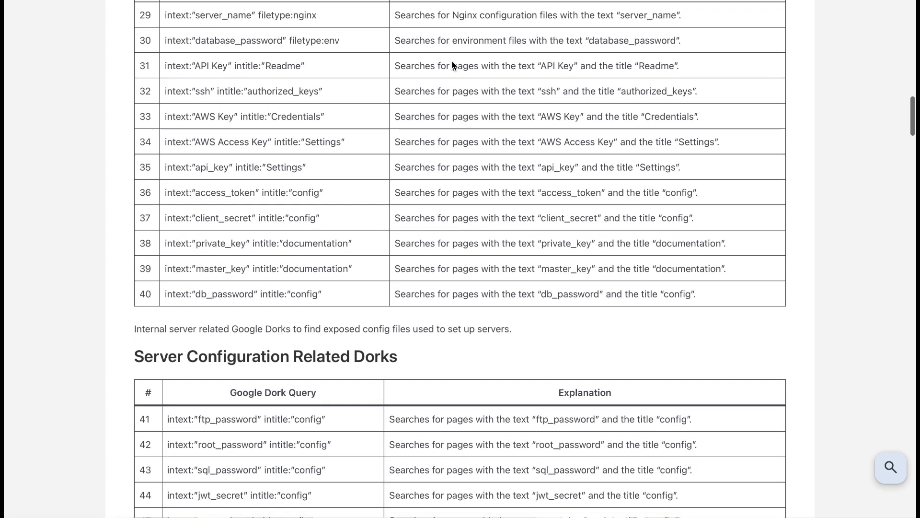
pyautogui.scroll(-3)
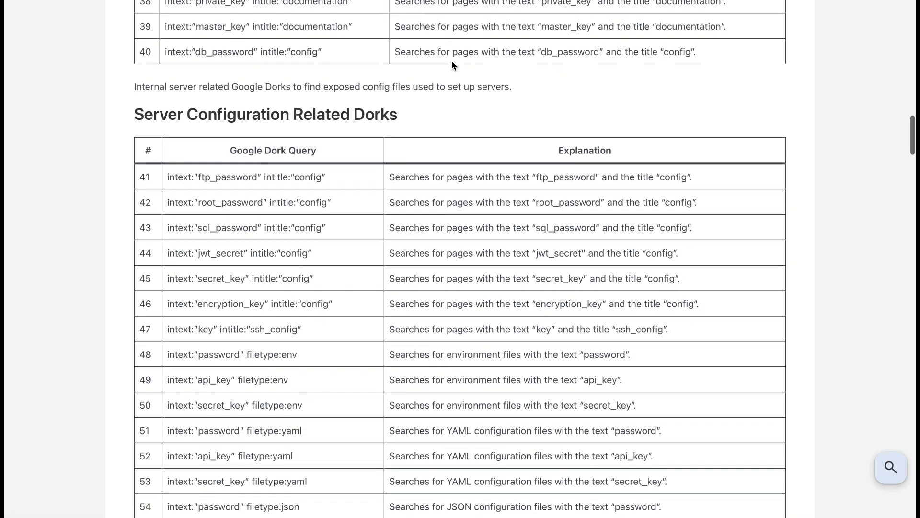
pyautogui.scroll(-3)
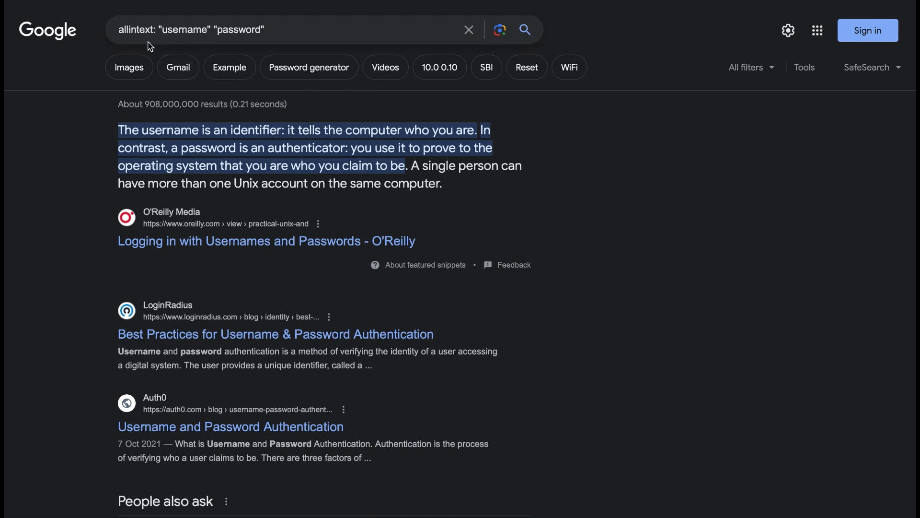
pyautogui.moveTo(293, 121)
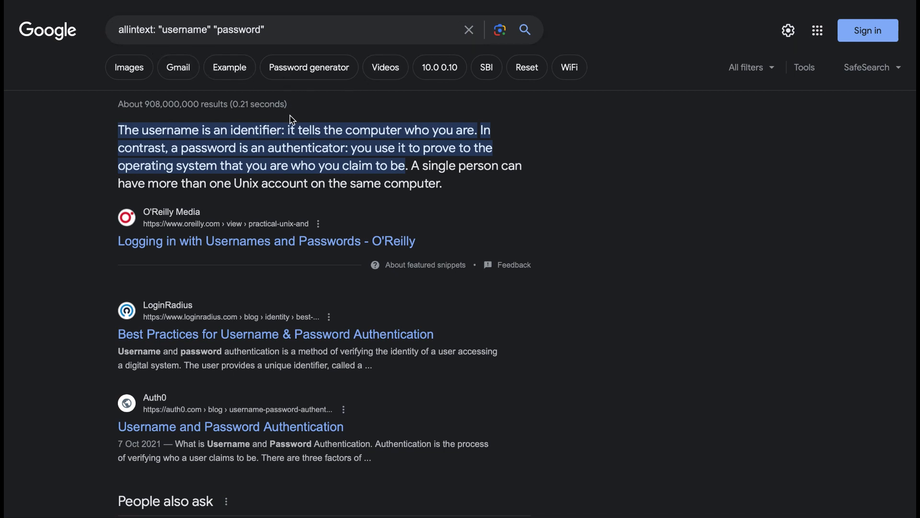
pyautogui.scroll(-3)
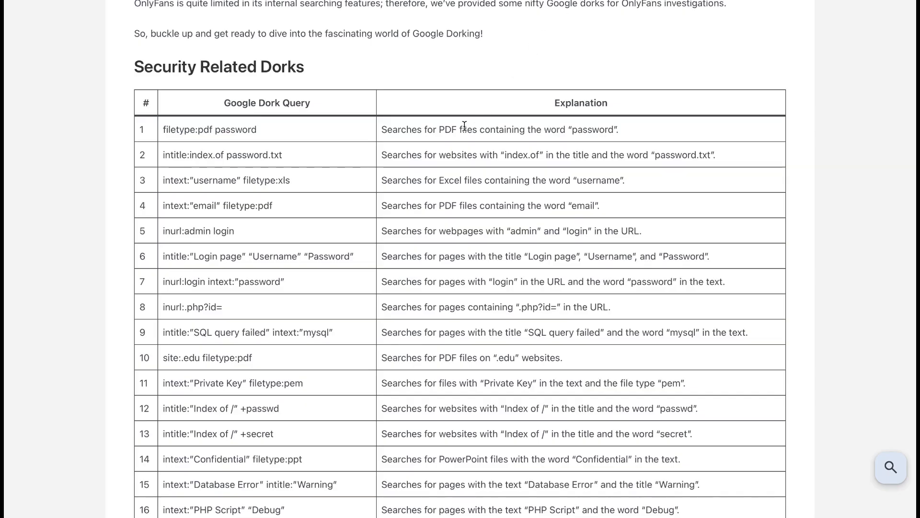
# Search Google for 'filetype:pdf password' copied from the cheat sheet and scroll the ~49.2 million results
pyautogui.moveTo(188, 130); pyautogui.dragTo(257, 129)
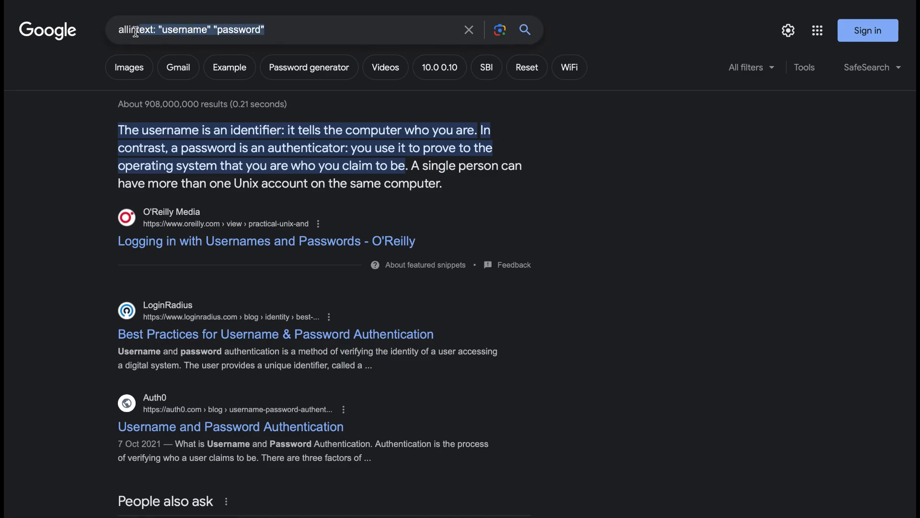
pyautogui.write('filetype:pdf password')
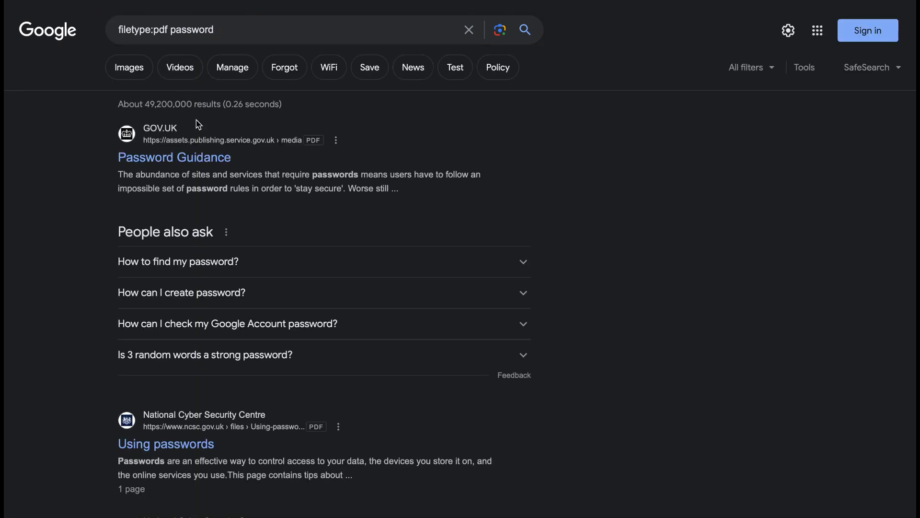
pyautogui.scroll(-3)
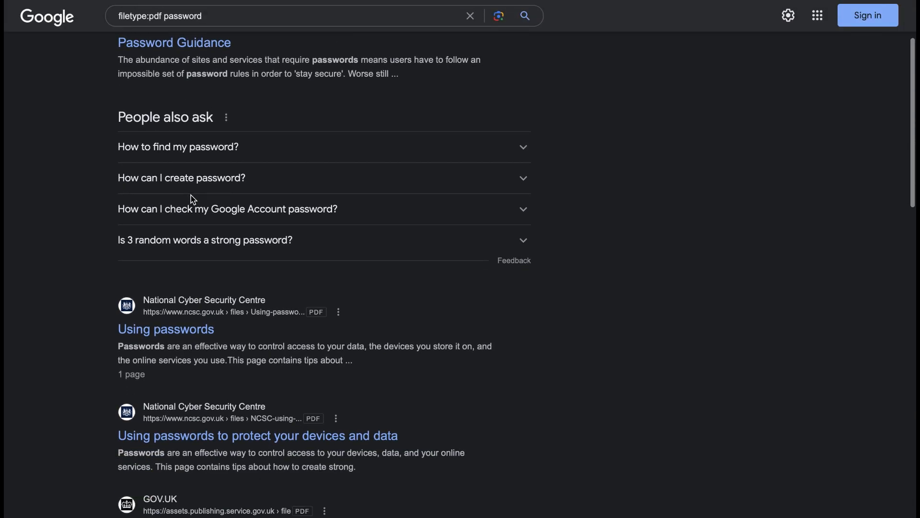
pyautogui.scroll(-3)
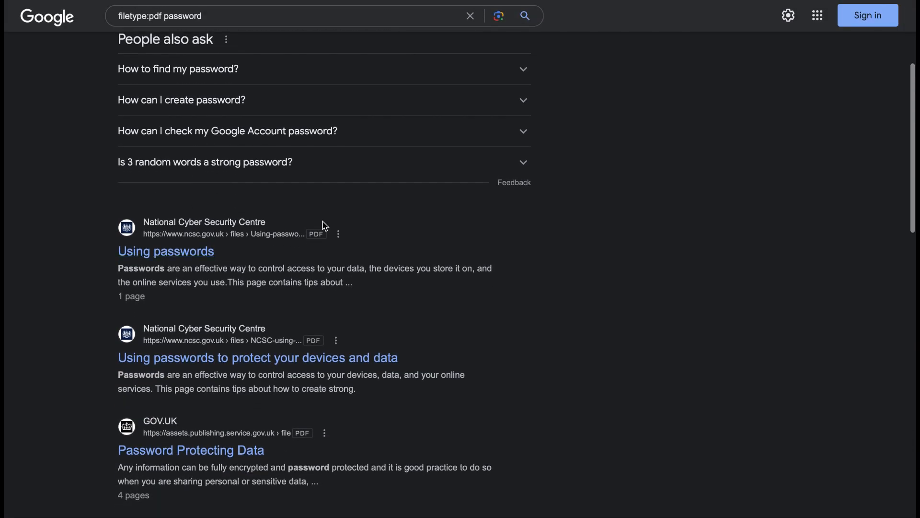
pyautogui.scroll(-3)
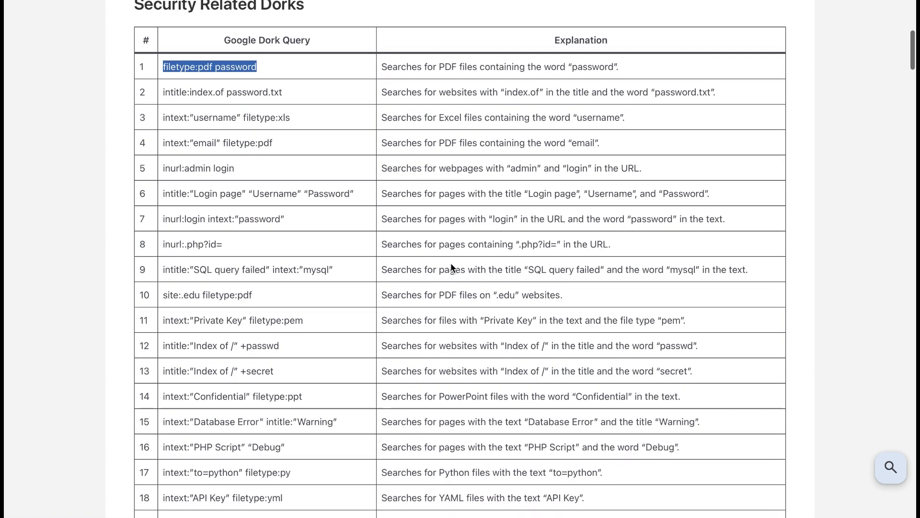
# Scroll the Google results for 'Searches for PDF files on .edu websites'
pyautogui.scroll(-3)
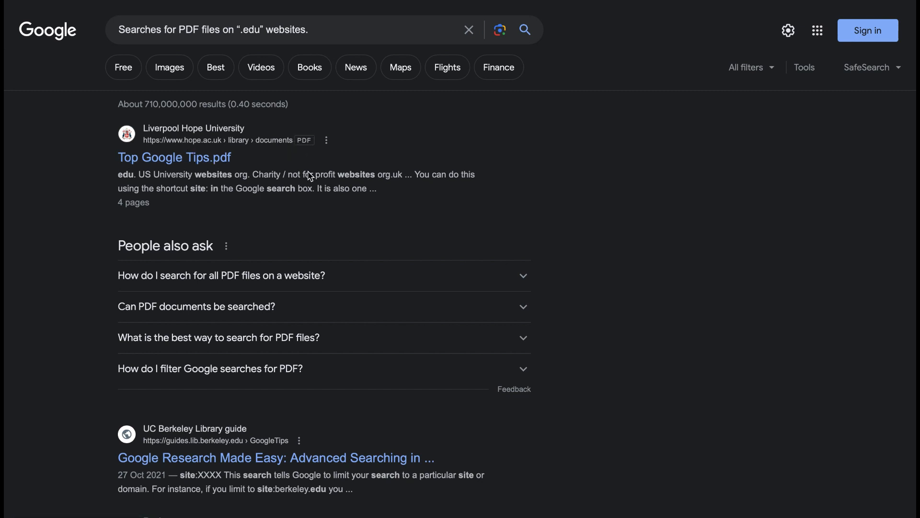
pyautogui.scroll(-3)
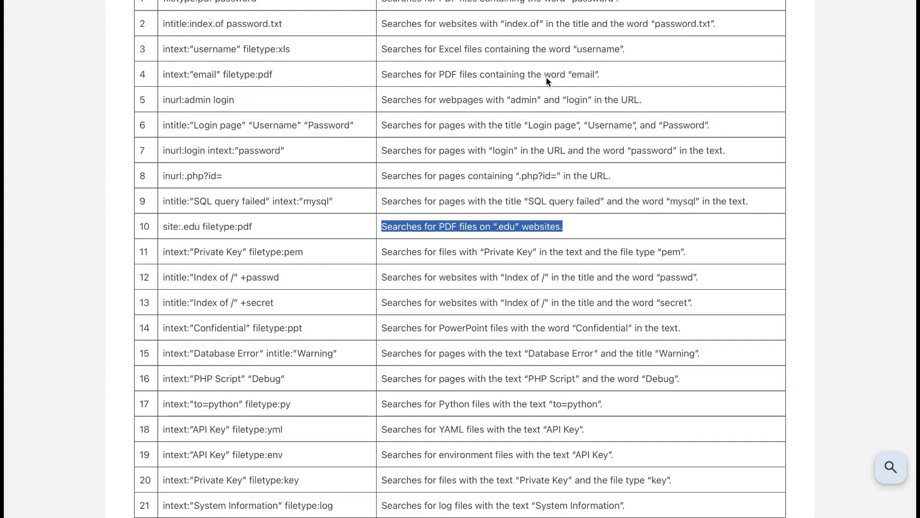
pyautogui.moveTo(466, 195)
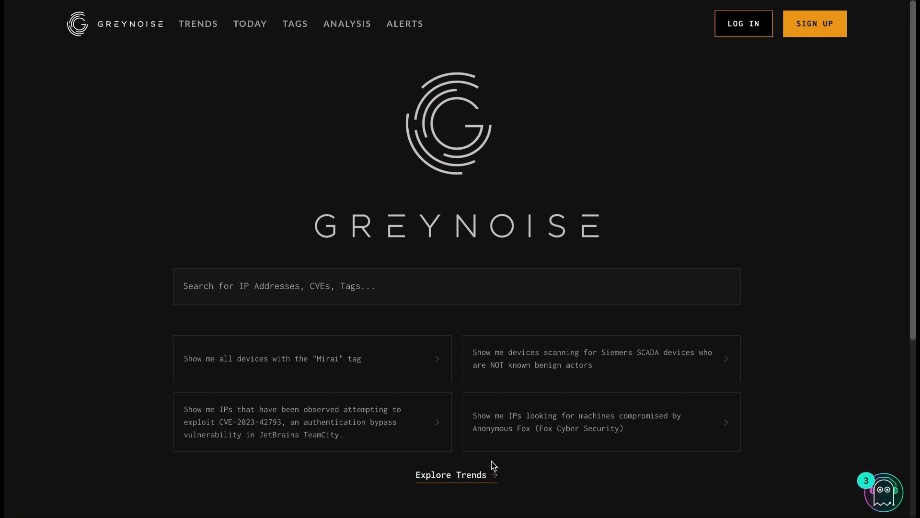
pyautogui.moveTo(518, 437)
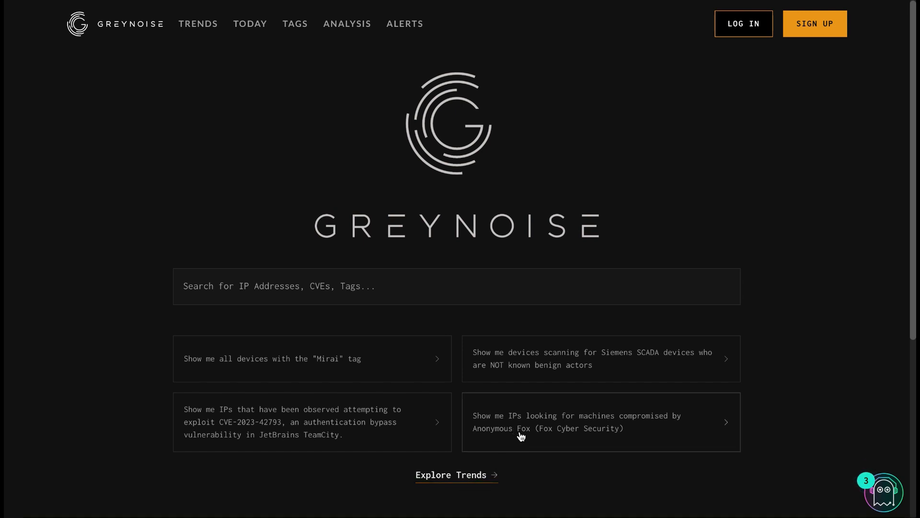
# Run the Anonymous Fox Scanner tag suggestion and scroll its 10 mostly malicious DigitalOcean IP results
pyautogui.click(593, 421)
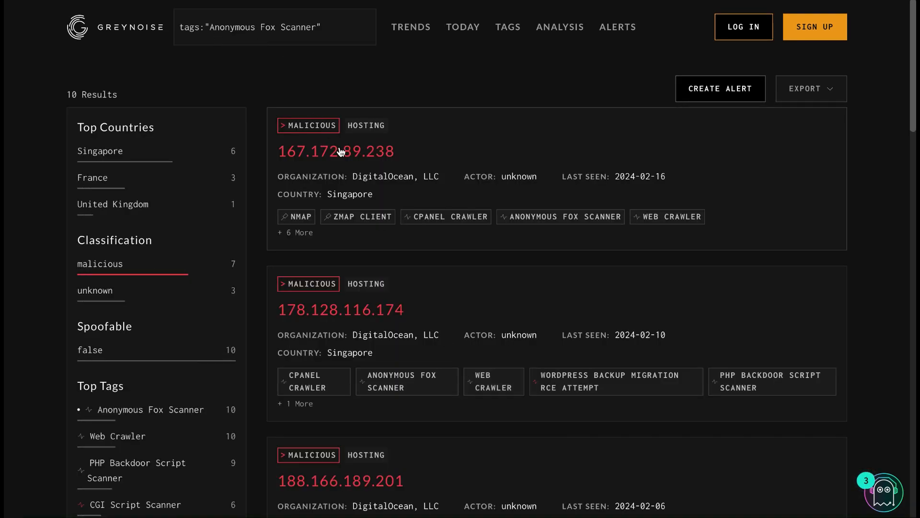
pyautogui.scroll(-3)
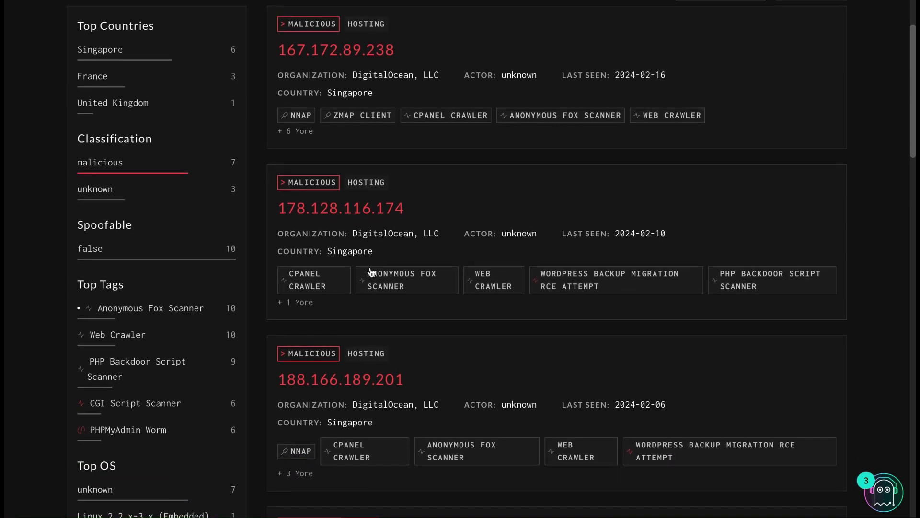
pyautogui.scroll(-3)
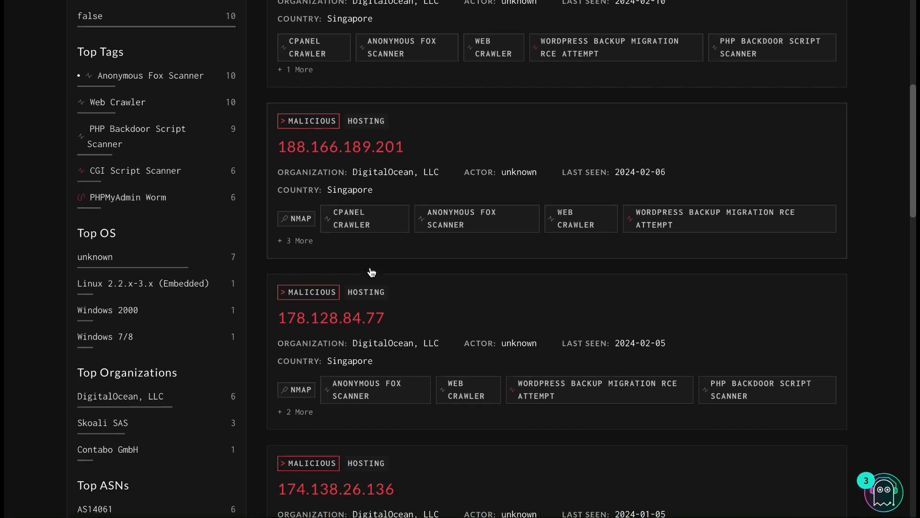
pyautogui.scroll(-3)
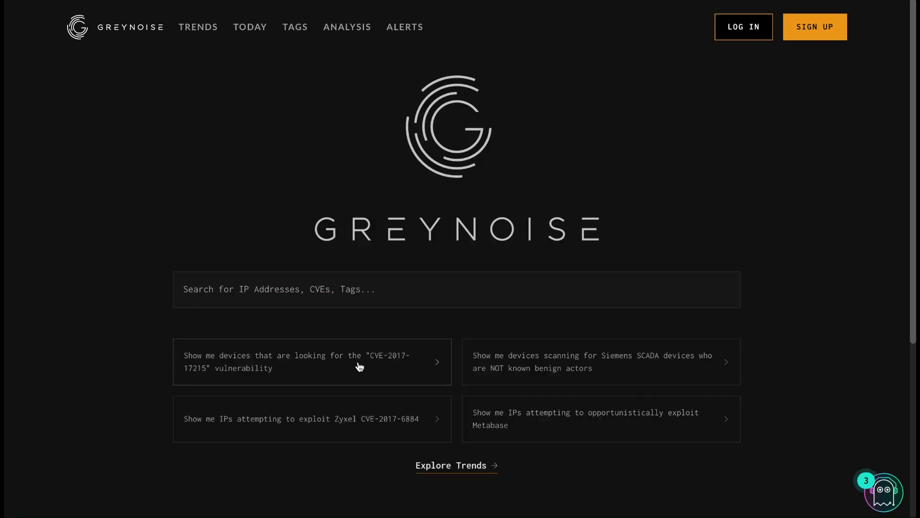
pyautogui.moveTo(261, 379)
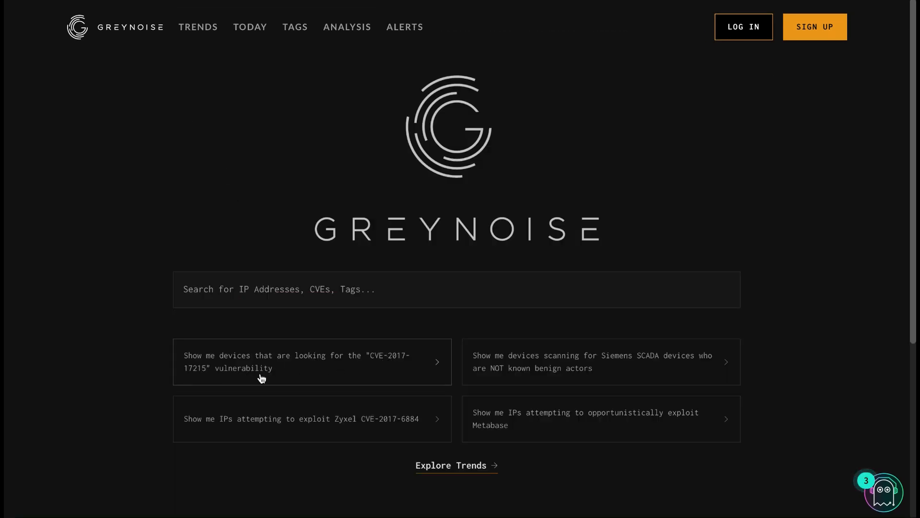
pyautogui.click(297, 362)
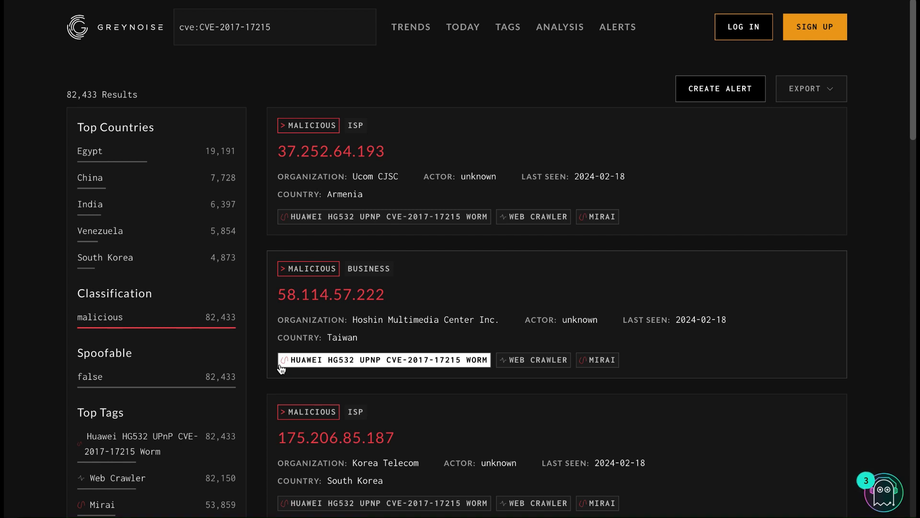
pyautogui.scroll(-3)
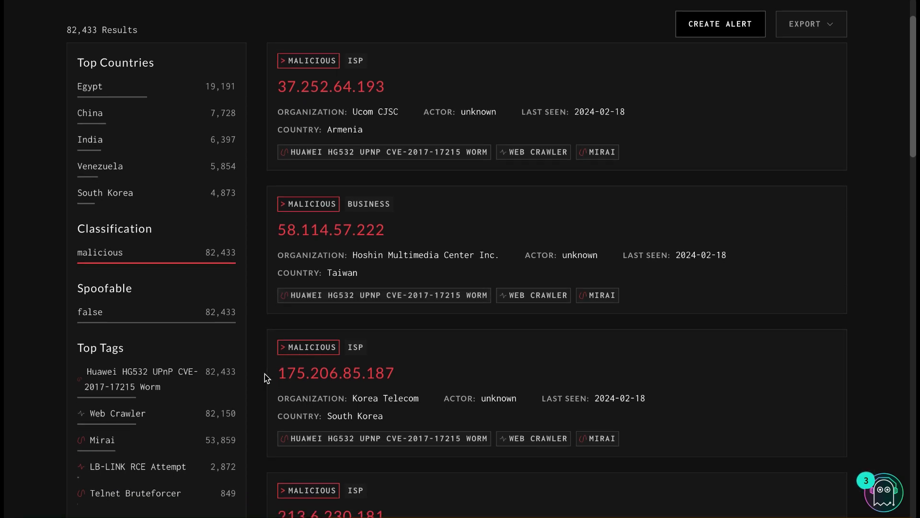
pyautogui.scroll(-3)
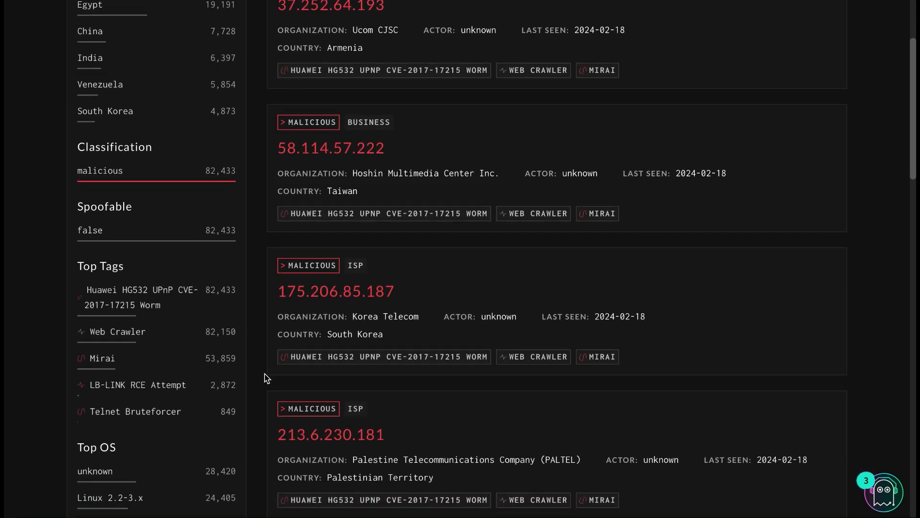
pyautogui.scroll(-3)
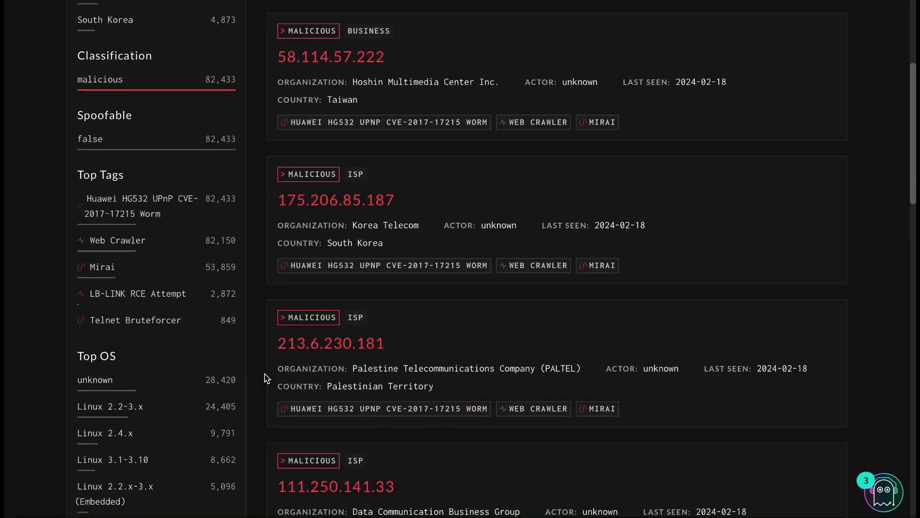
pyautogui.scroll(3)
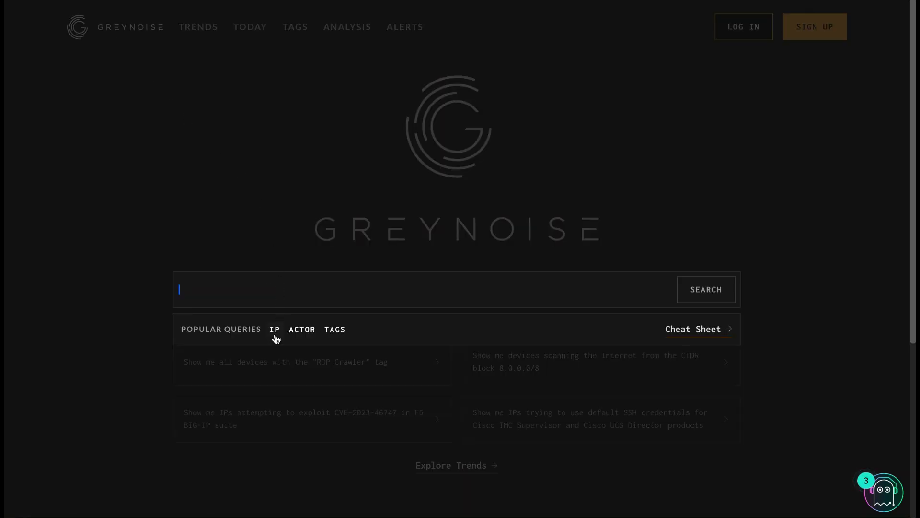
pyautogui.moveTo(339, 341)
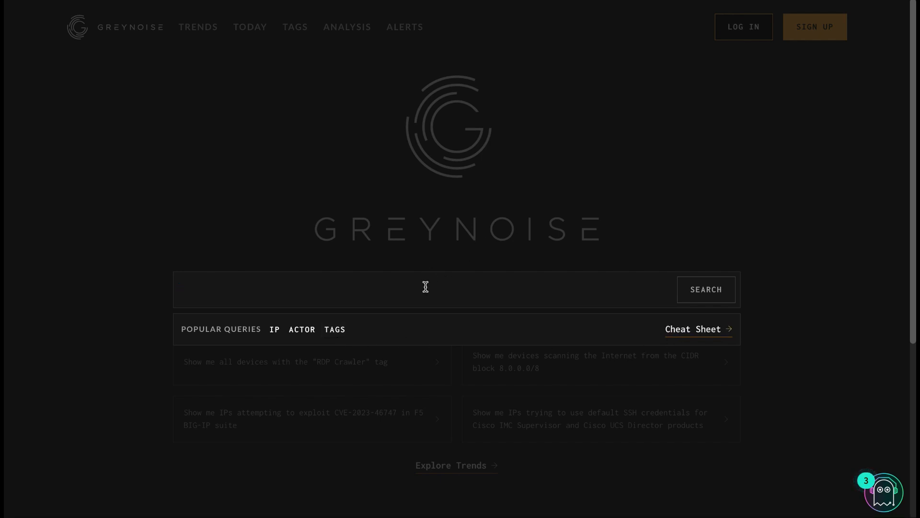
# Look up ip:112.74.83.61 in GreyNoise and scroll its report of a malicious Alibaba SSH bruteforcer in Shenzhen
pyautogui.write('ip:1.1.1.1')
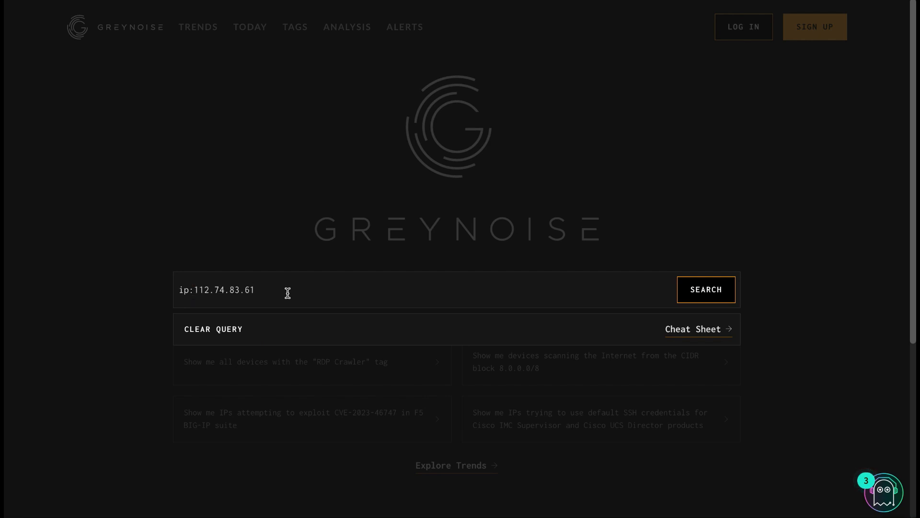
pyautogui.click(705, 288)
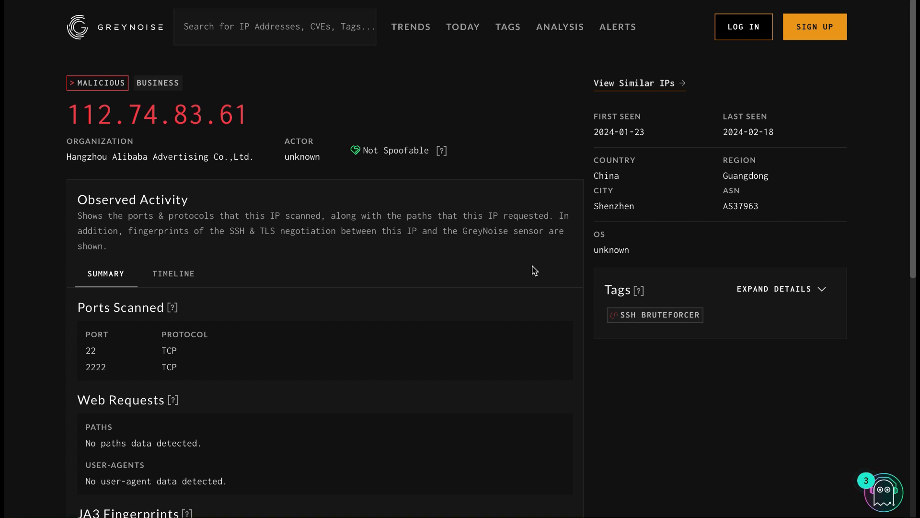
pyautogui.moveTo(748, 131)
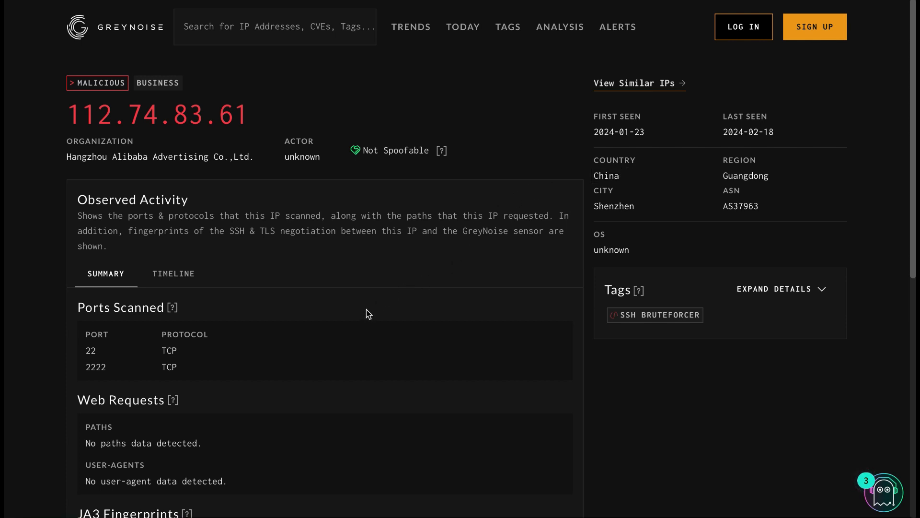
pyautogui.moveTo(248, 303)
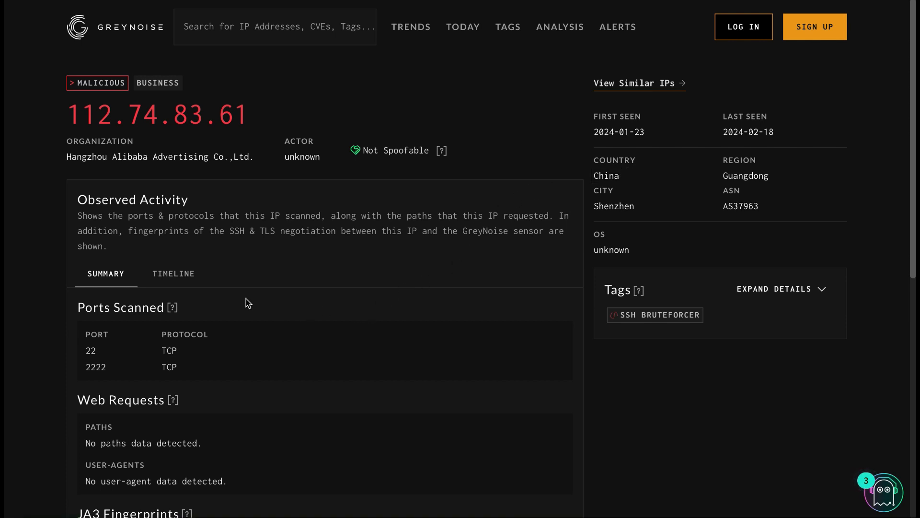
pyautogui.scroll(-3)
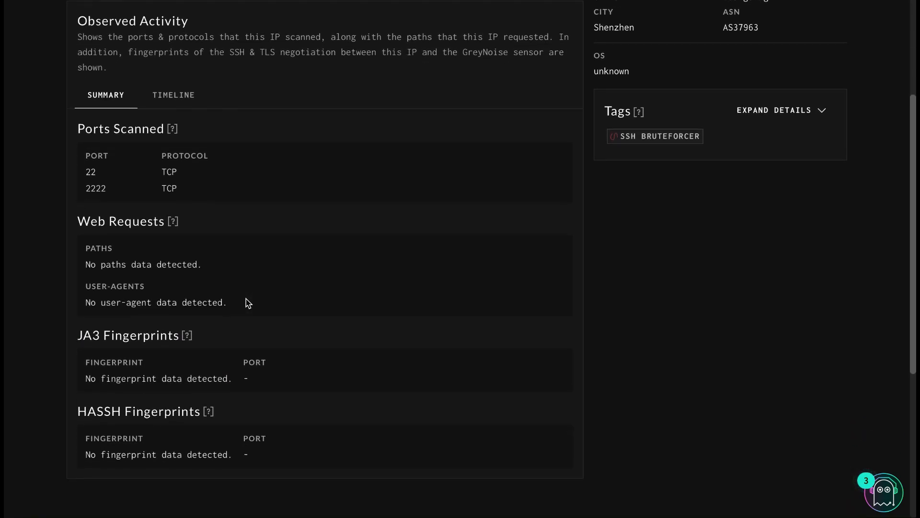
pyautogui.scroll(3)
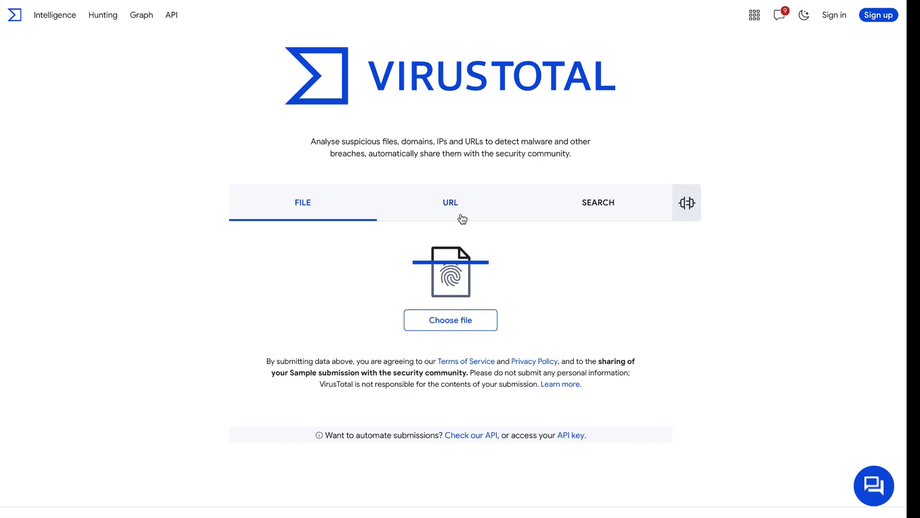
# Search VirusTotal for the SHA-256 hash 142b638c…ca9cf6e to load the Android APK report
pyautogui.click(450, 202)
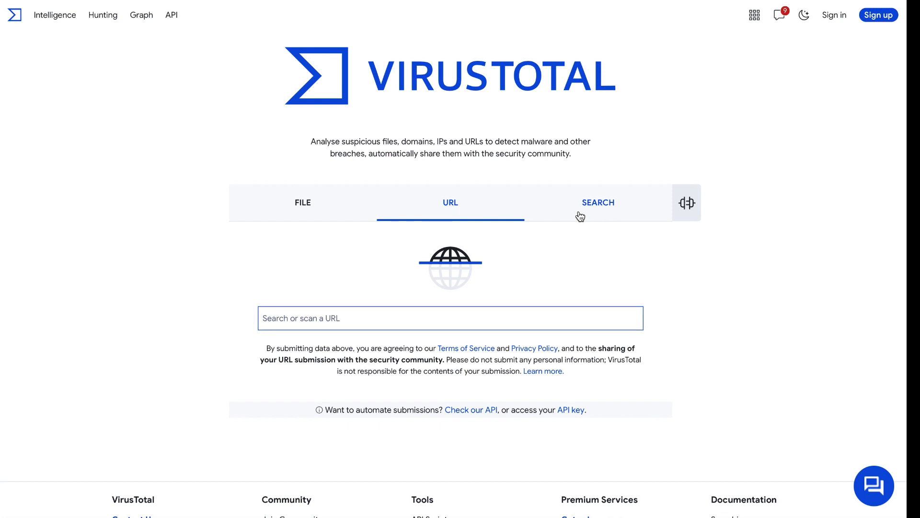
pyautogui.click(597, 202)
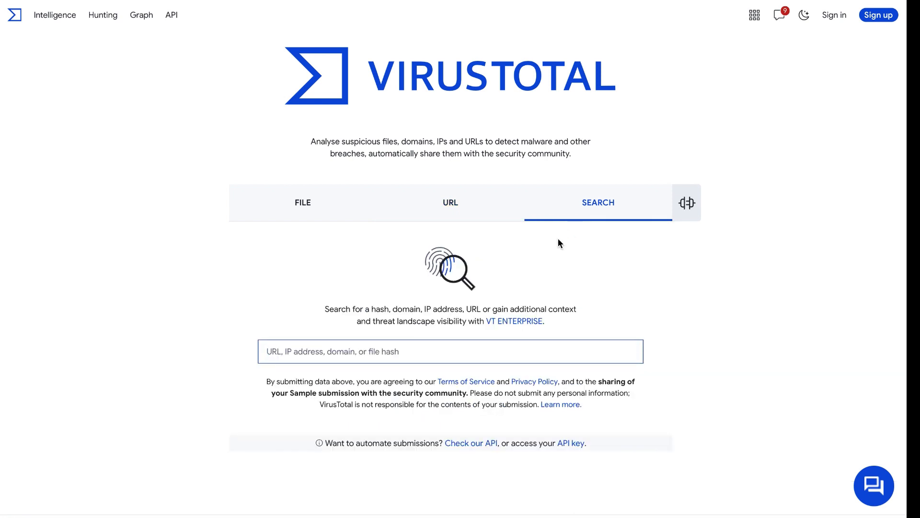
pyautogui.write('142b638c6a60b60c7f9928da4fb85a5a8e1422a9ffdc9ee49e17e56ccca9cf6e')
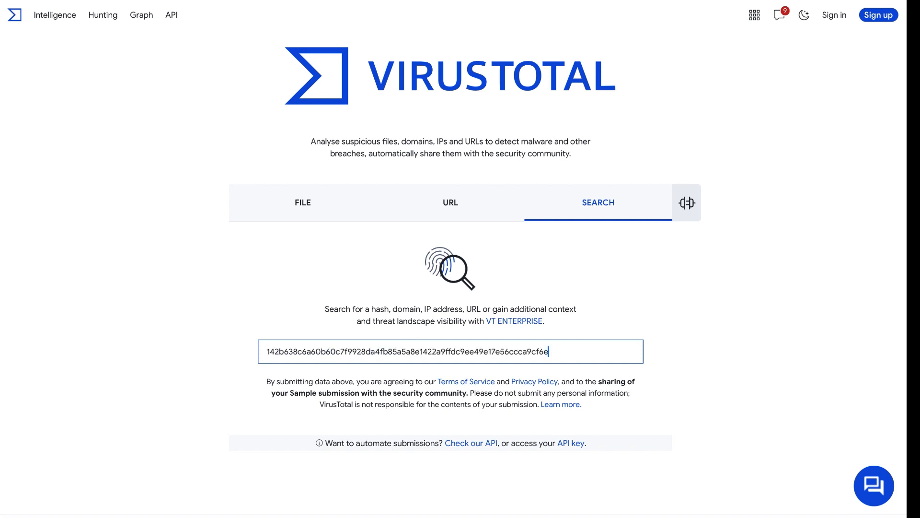
pyautogui.press('Enter')
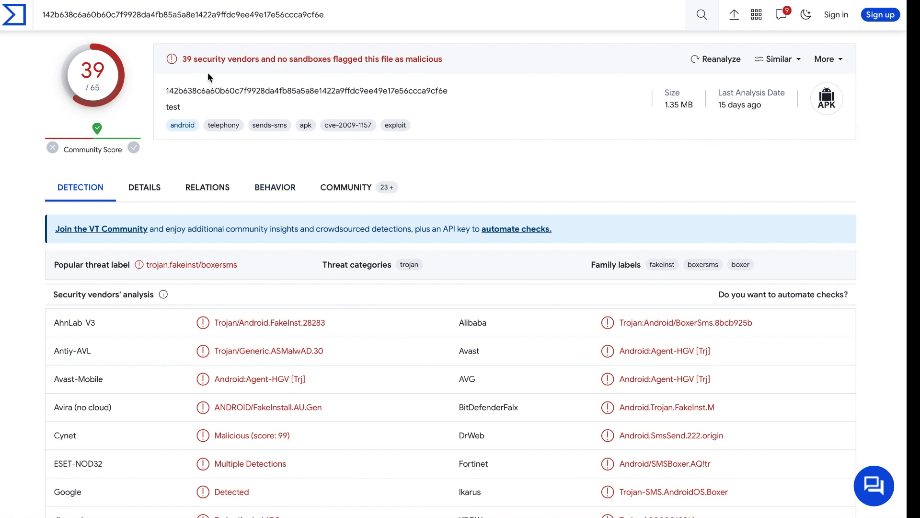
pyautogui.moveTo(374, 72)
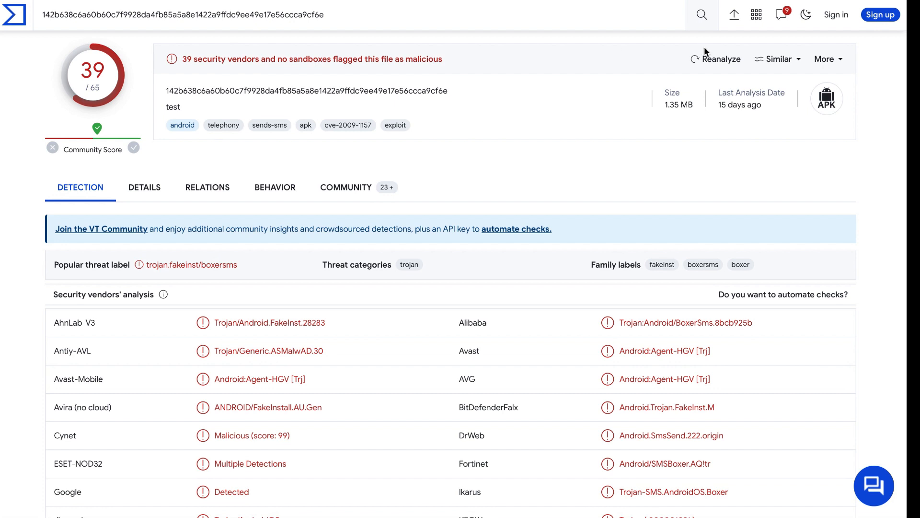
# Glance at the Similar and More menus, then scroll the 39 of 65 vendor detections
pyautogui.click(777, 58)
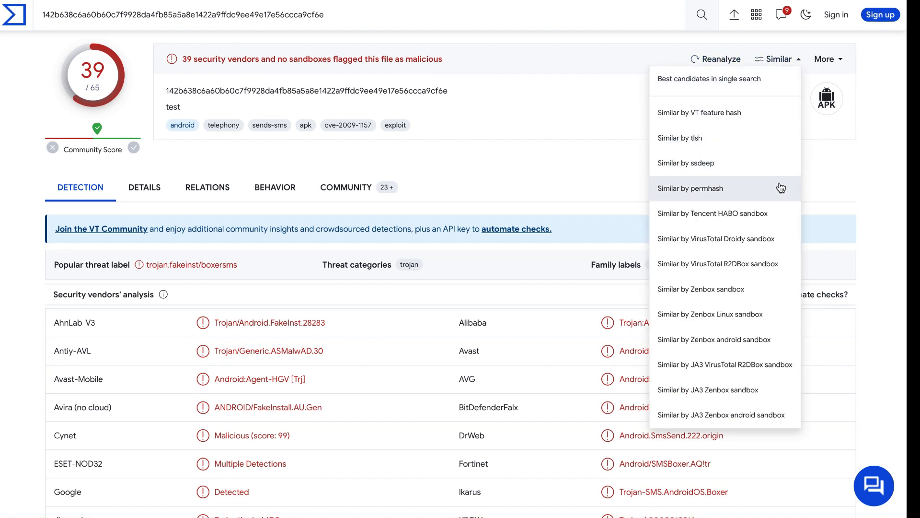
pyautogui.click(825, 59)
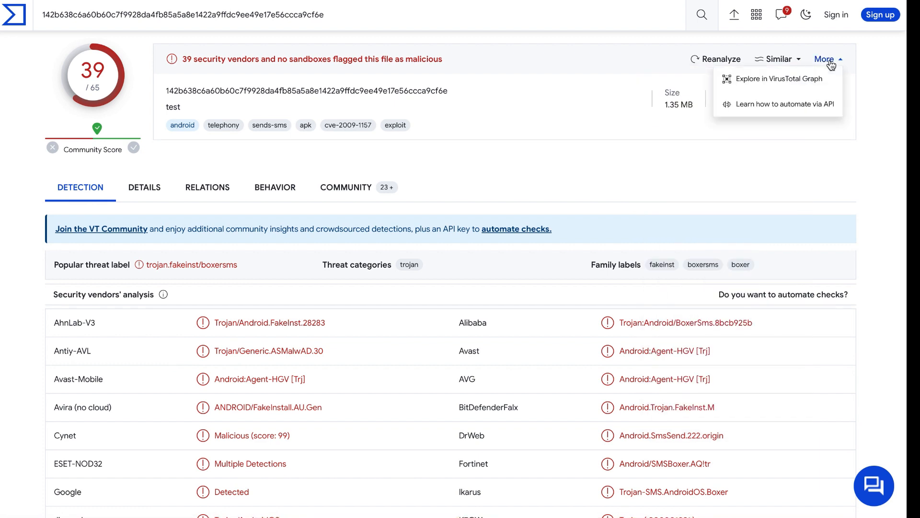
pyautogui.click(824, 59)
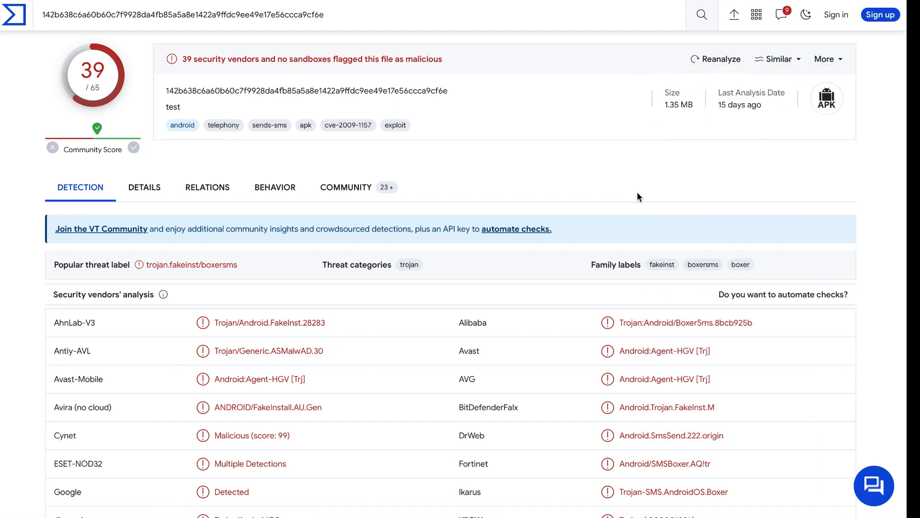
pyautogui.scroll(-3)
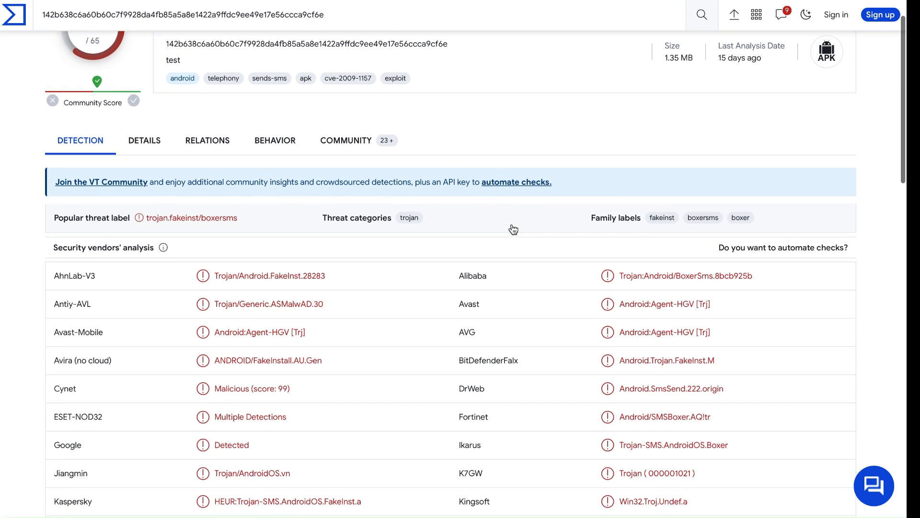
pyautogui.scroll(-3)
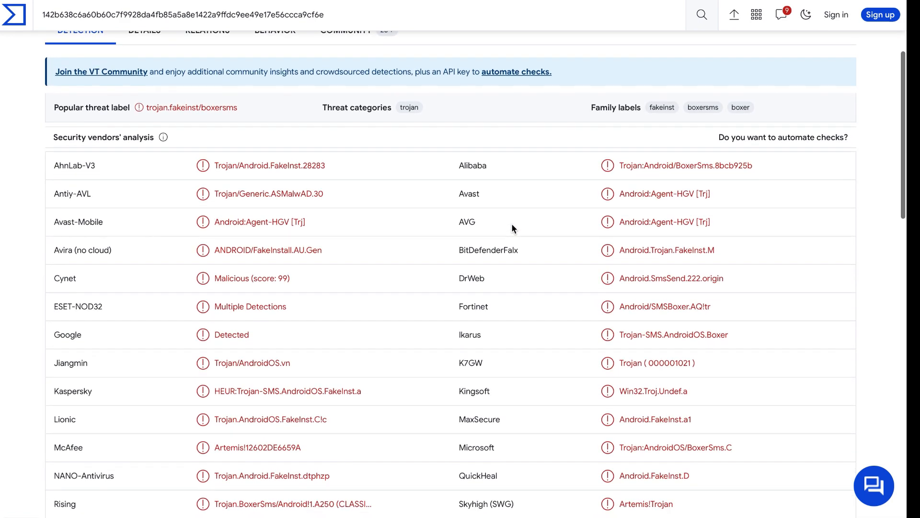
pyautogui.scroll(-3)
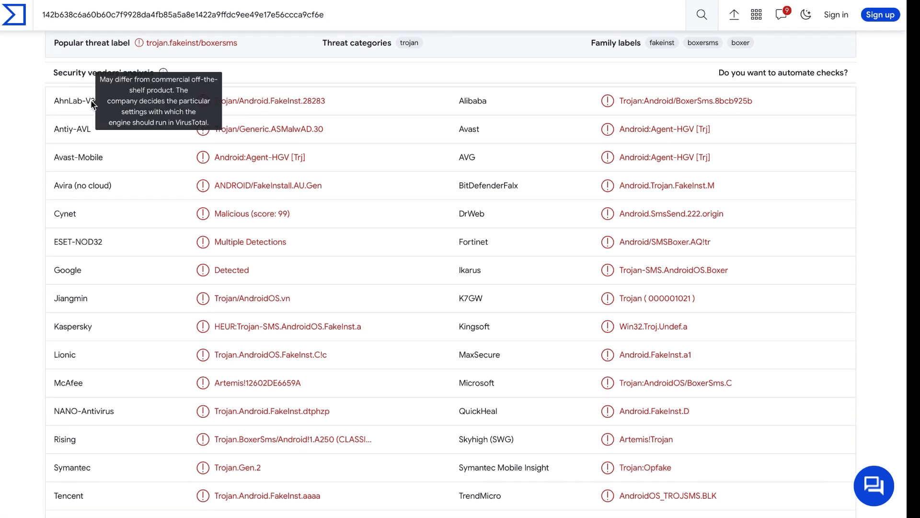
pyautogui.scroll(-3)
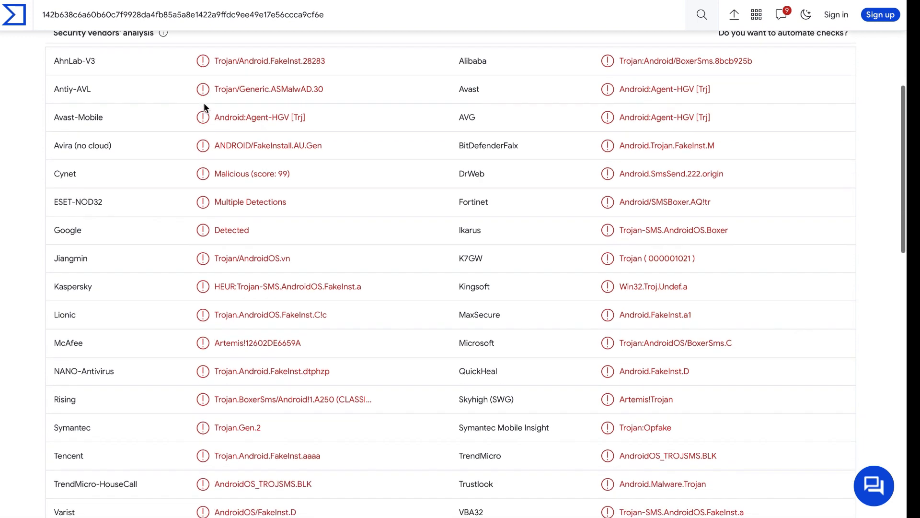
pyautogui.scroll(-3)
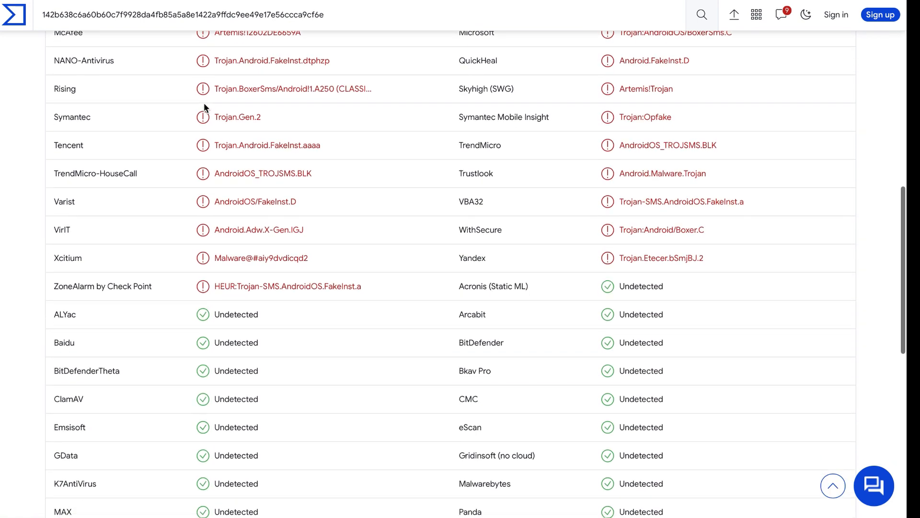
pyautogui.scroll(3)
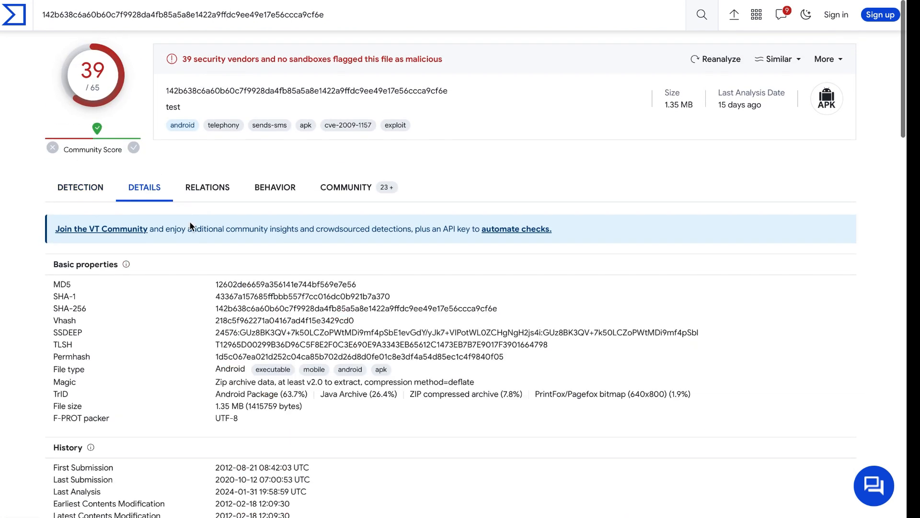
# Scroll through the APK's details: hashes, history and Android permissions
pyautogui.scroll(-3)
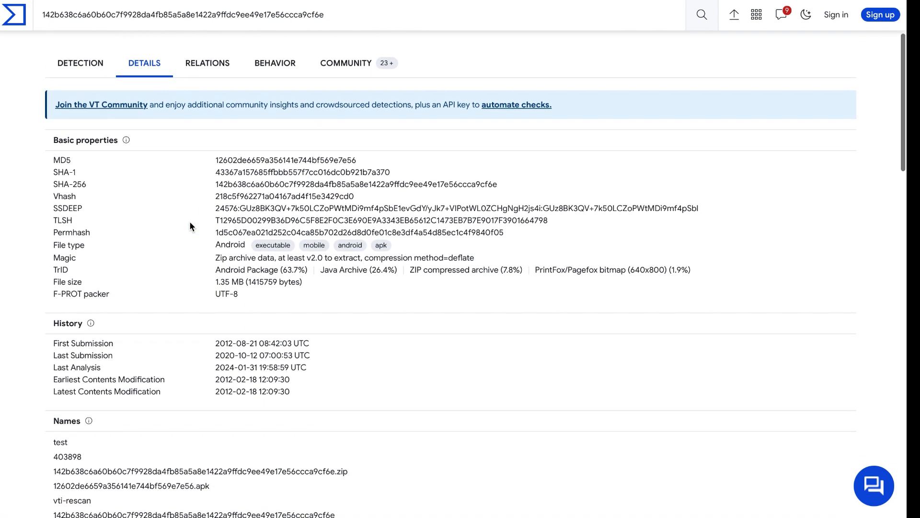
pyautogui.scroll(-3)
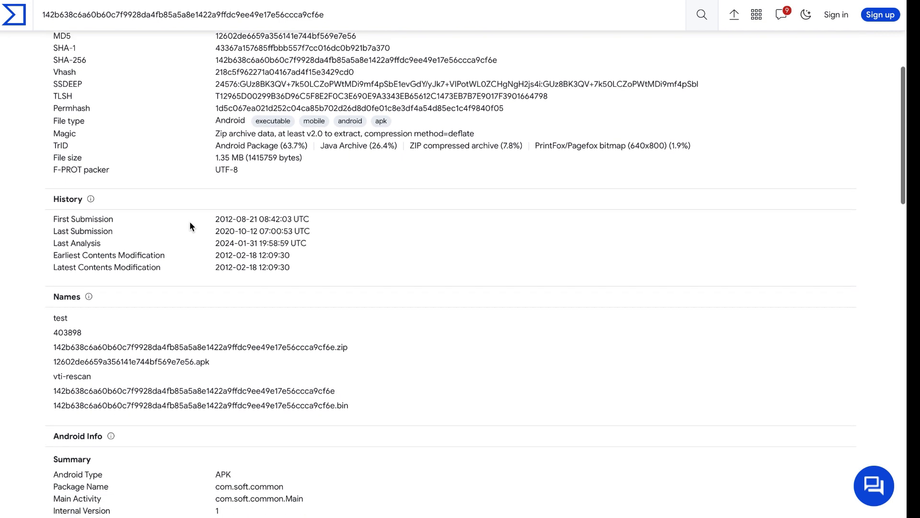
pyautogui.scroll(-3)
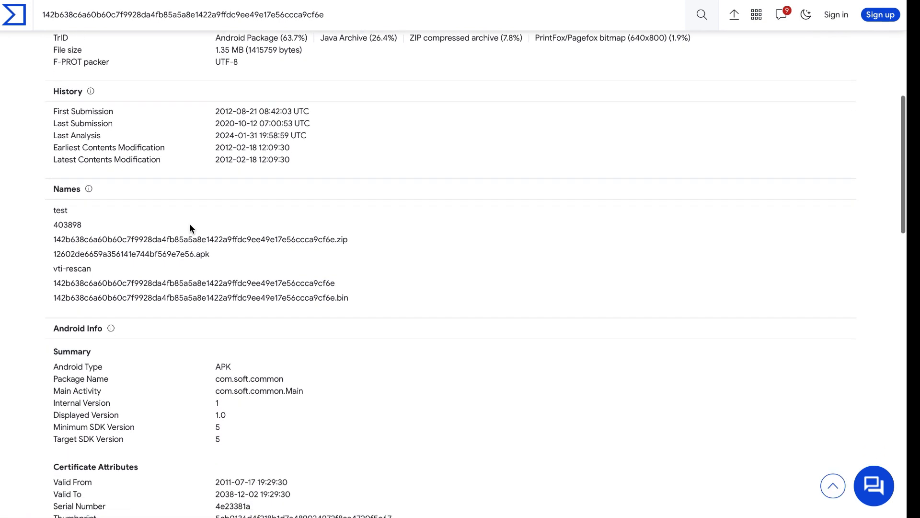
pyautogui.scroll(-3)
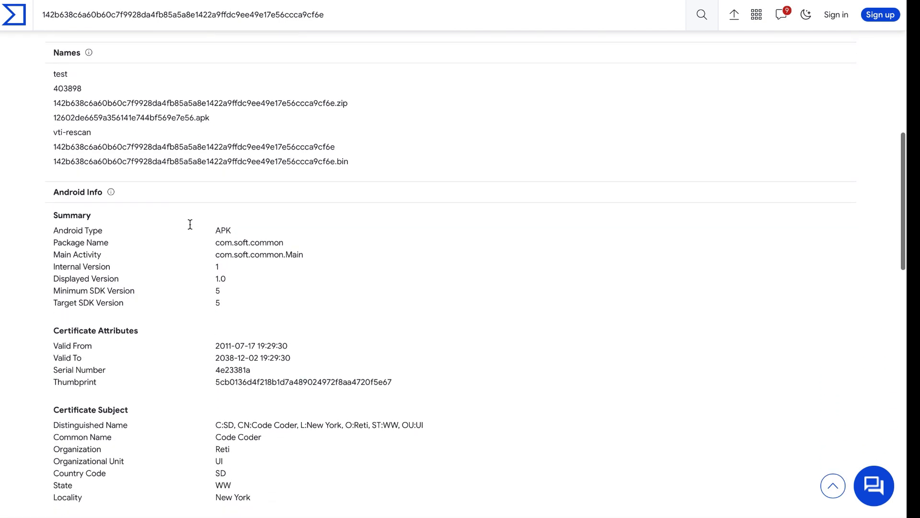
pyautogui.scroll(-3)
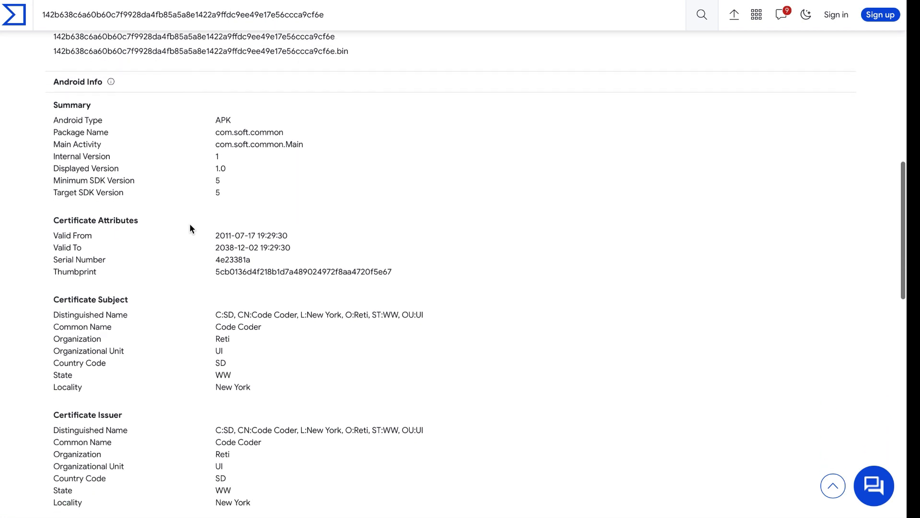
pyautogui.scroll(-3)
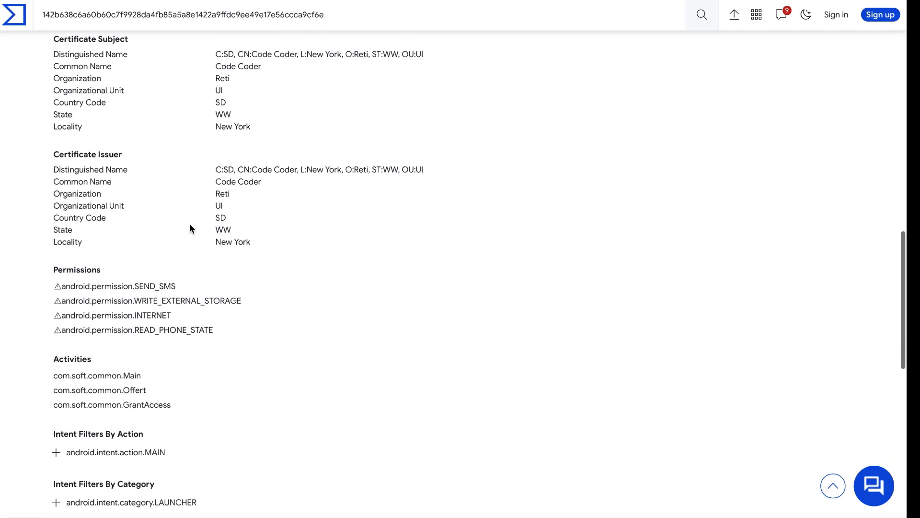
pyautogui.scroll(-3)
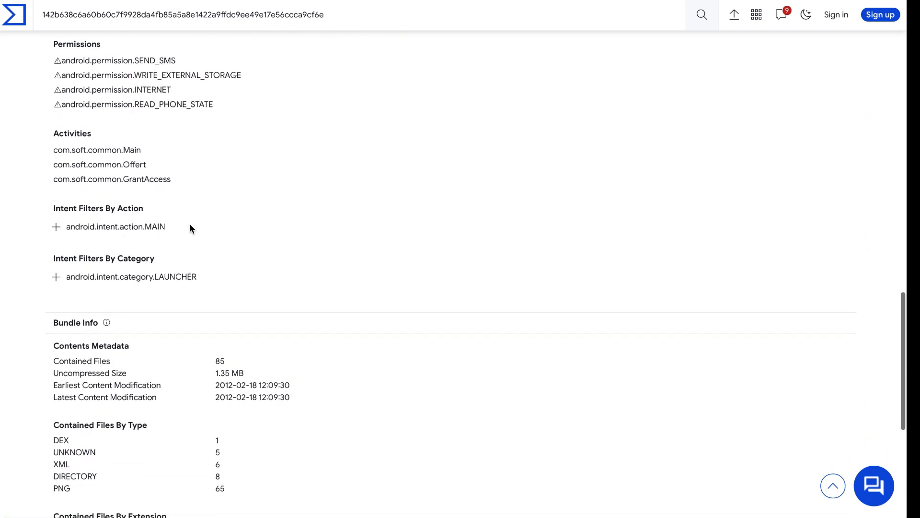
pyautogui.scroll(3)
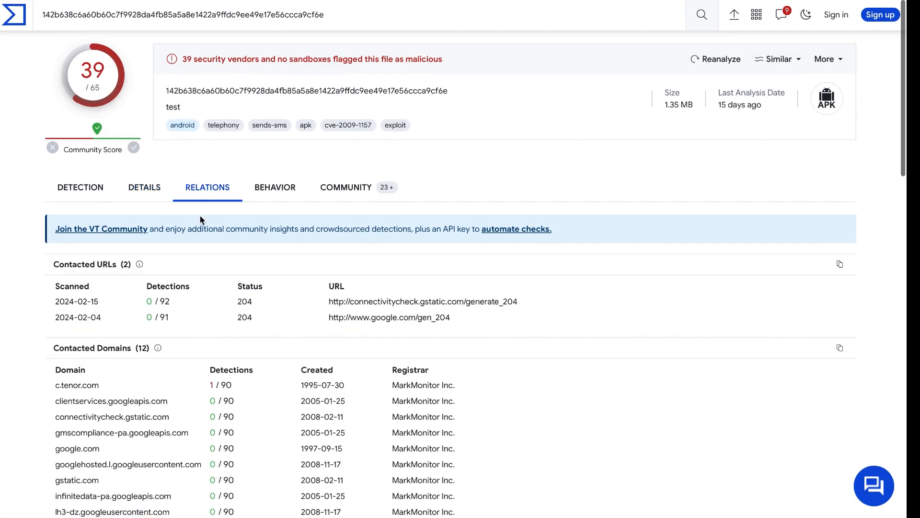
pyautogui.scroll(-3)
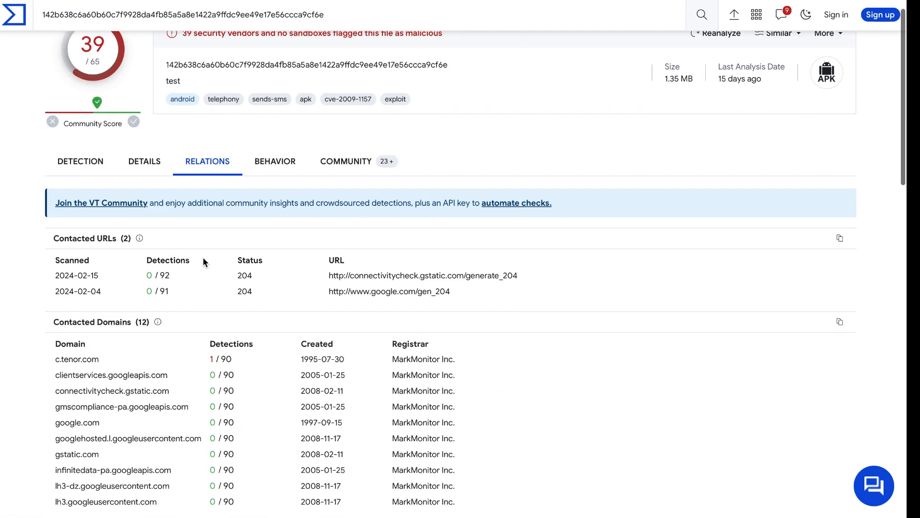
pyautogui.click(275, 161)
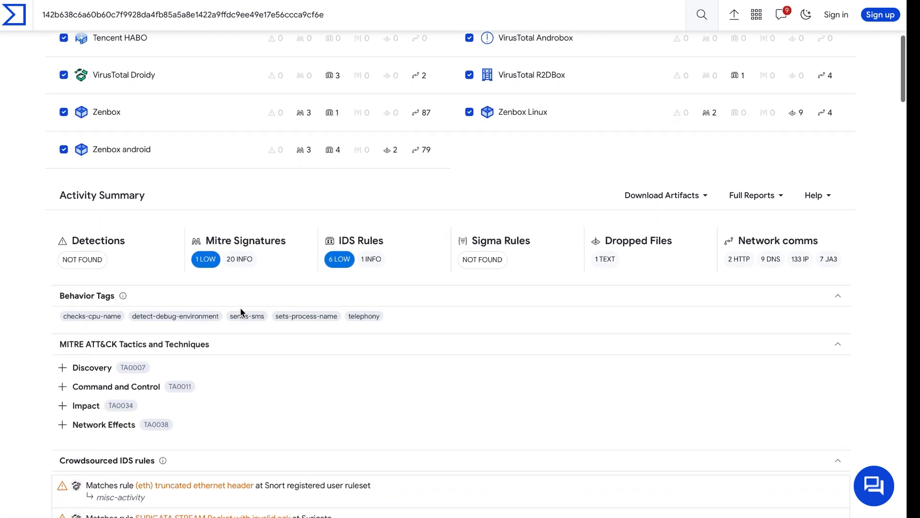
pyautogui.scroll(-3)
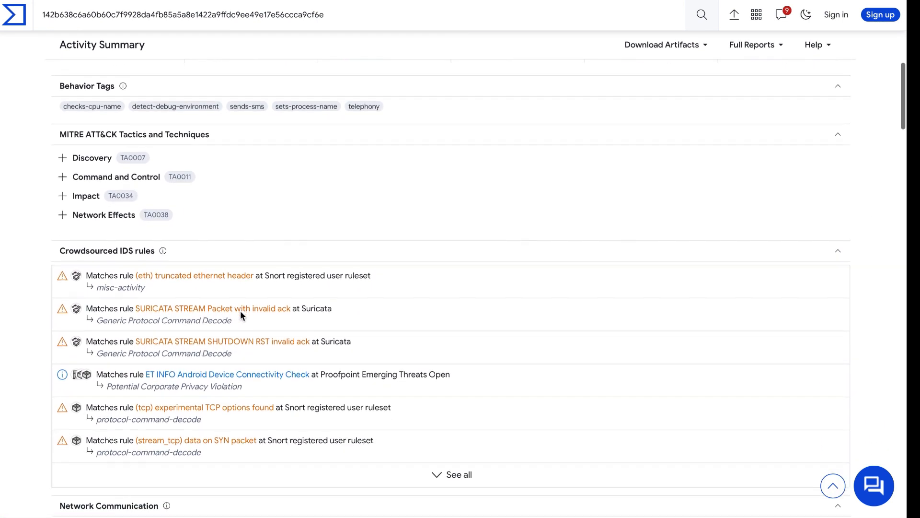
pyautogui.scroll(-3)
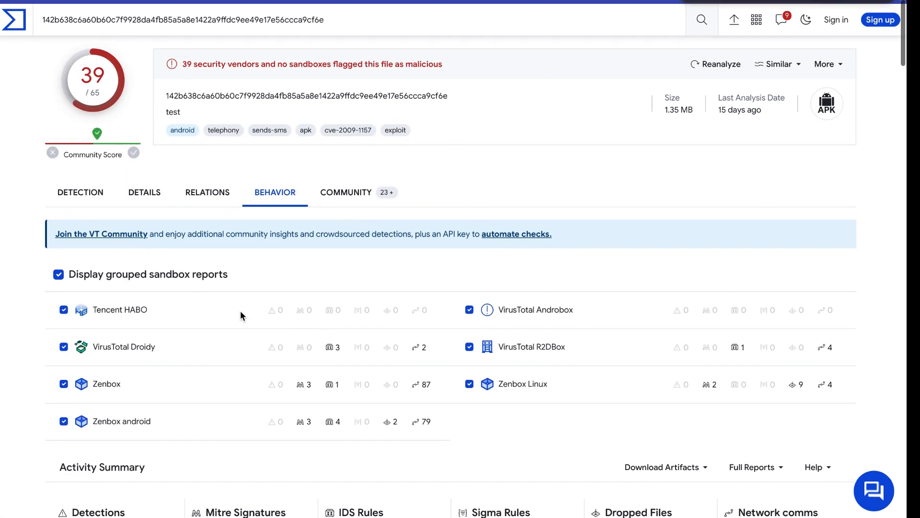
# Show the APK's community tab and scroll its 8 graphs, 15 votes and 5 comments
pyautogui.click(346, 192)
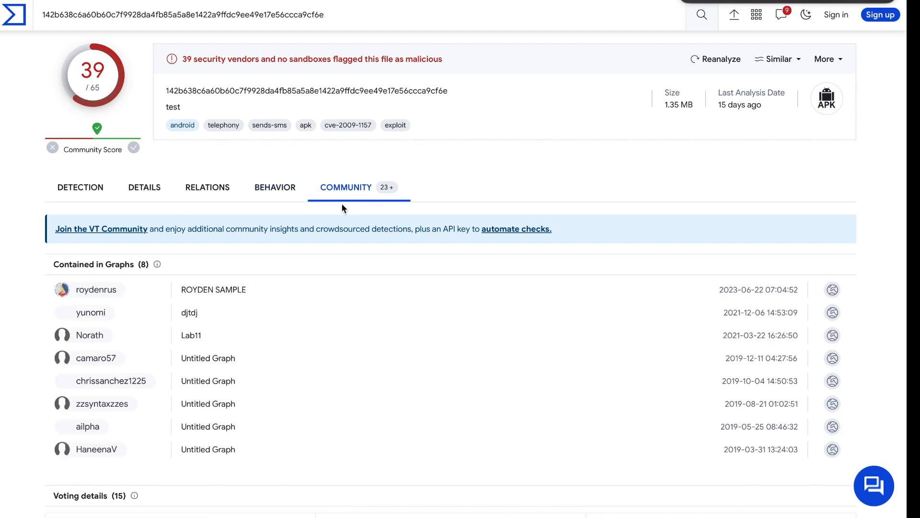
pyautogui.scroll(-3)
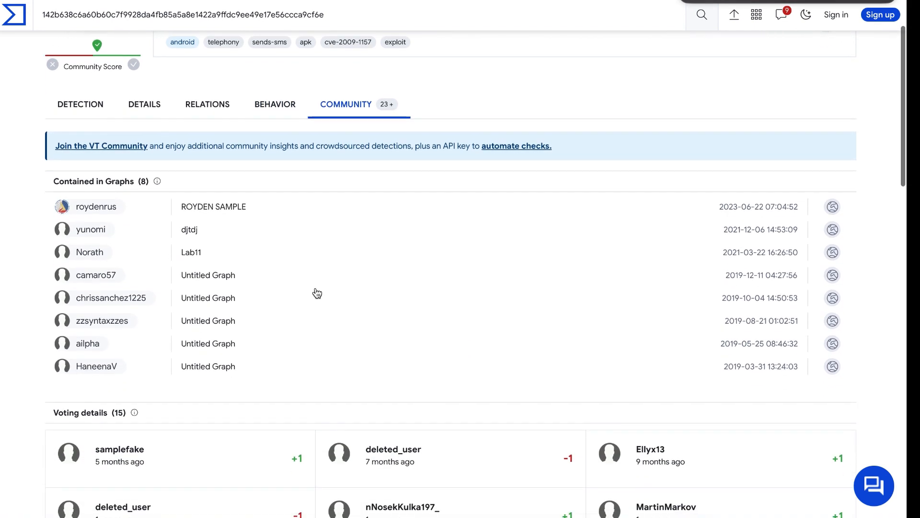
pyautogui.scroll(-3)
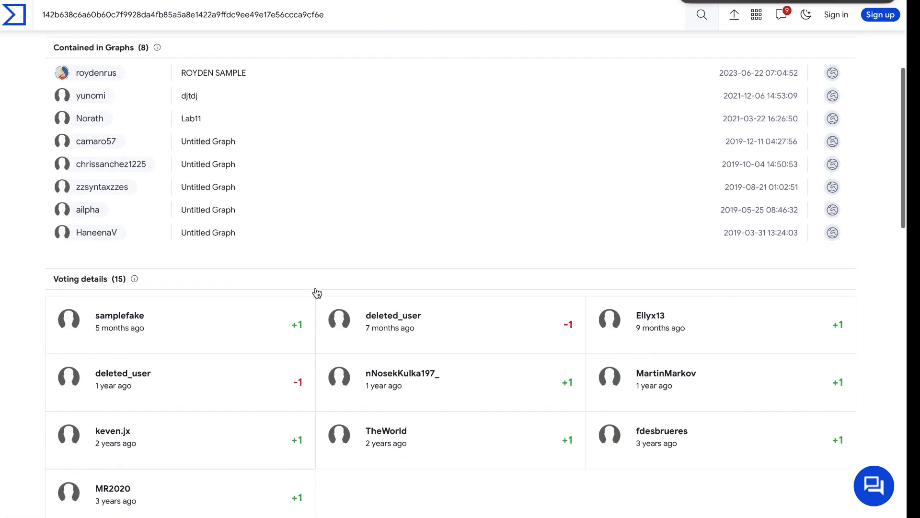
pyautogui.scroll(-3)
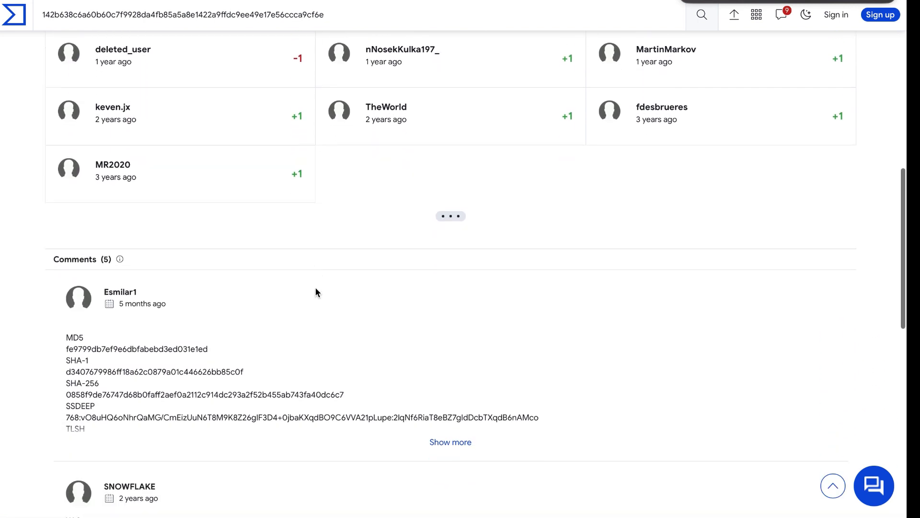
pyautogui.scroll(-3)
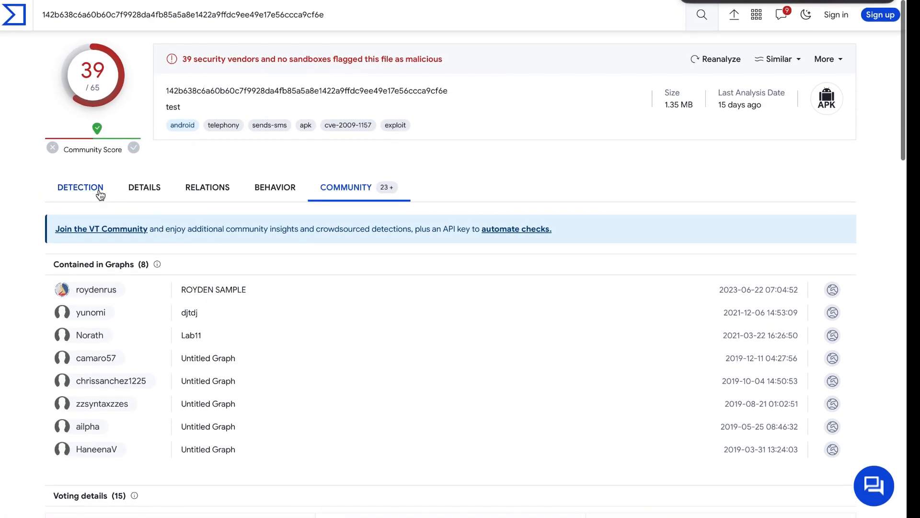
pyautogui.click(80, 187)
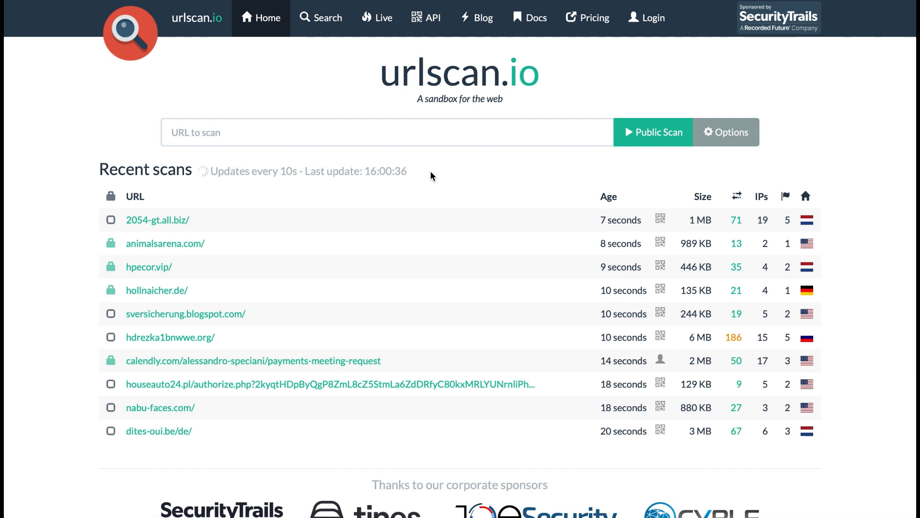
pyautogui.moveTo(667, 169)
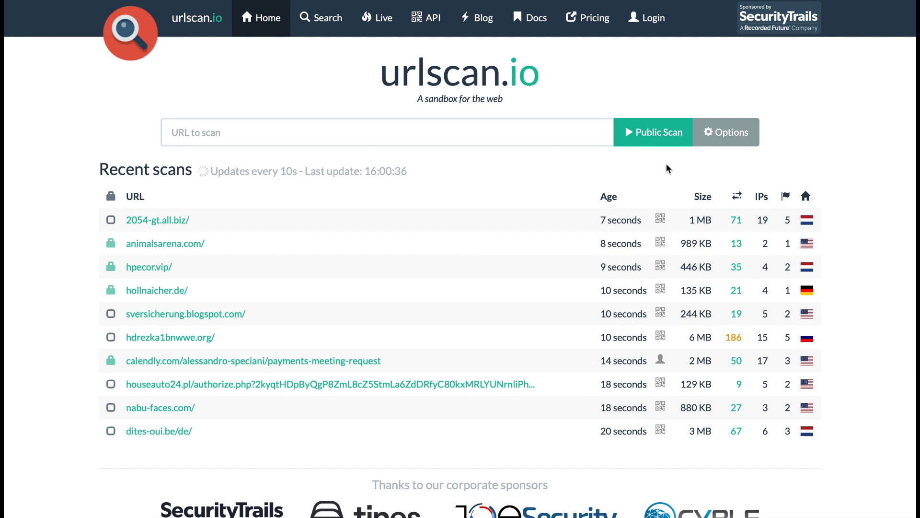
pyautogui.click(725, 132)
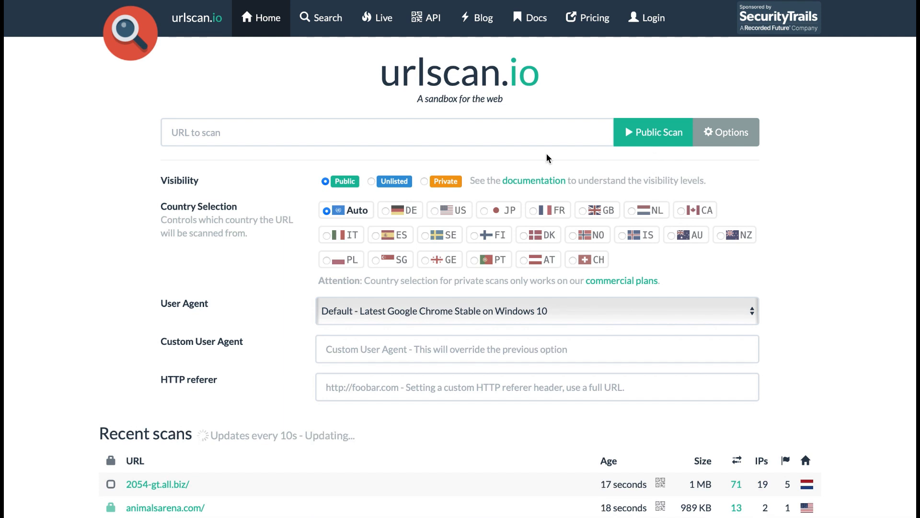
pyautogui.scroll(-3)
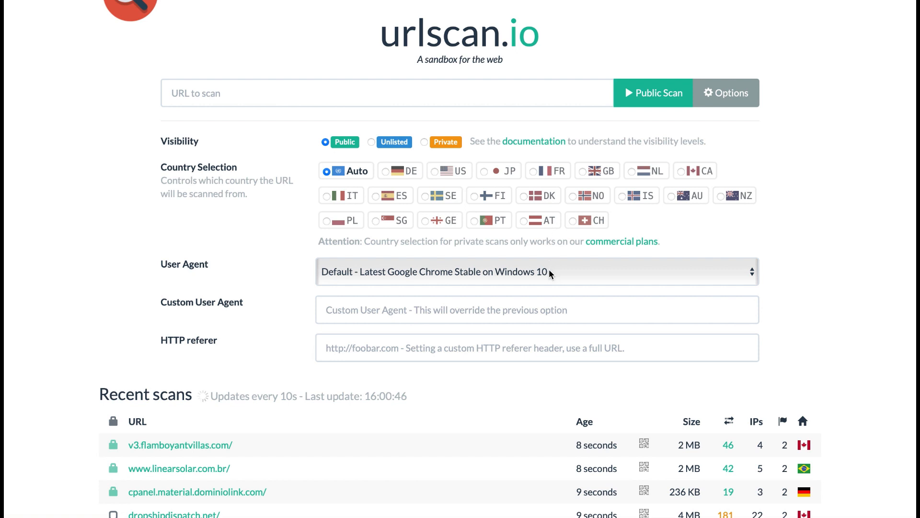
pyautogui.click(535, 272)
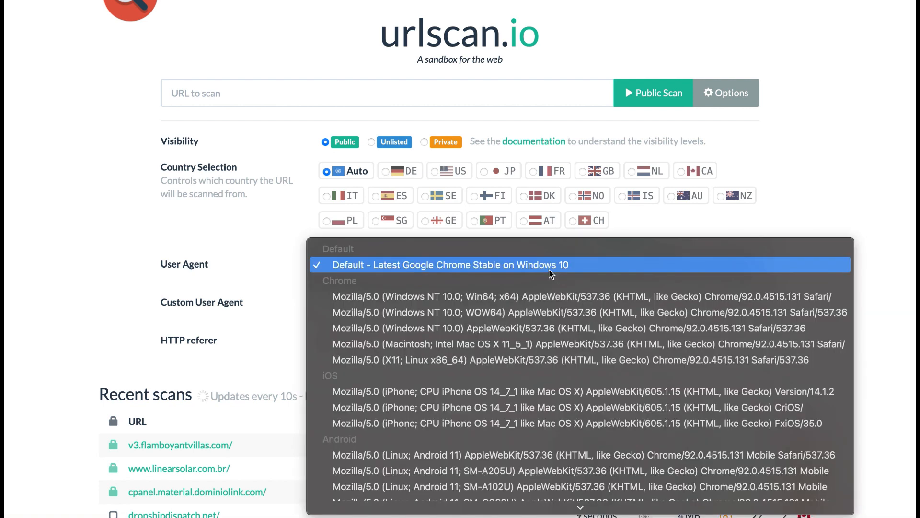
pyautogui.click(448, 265)
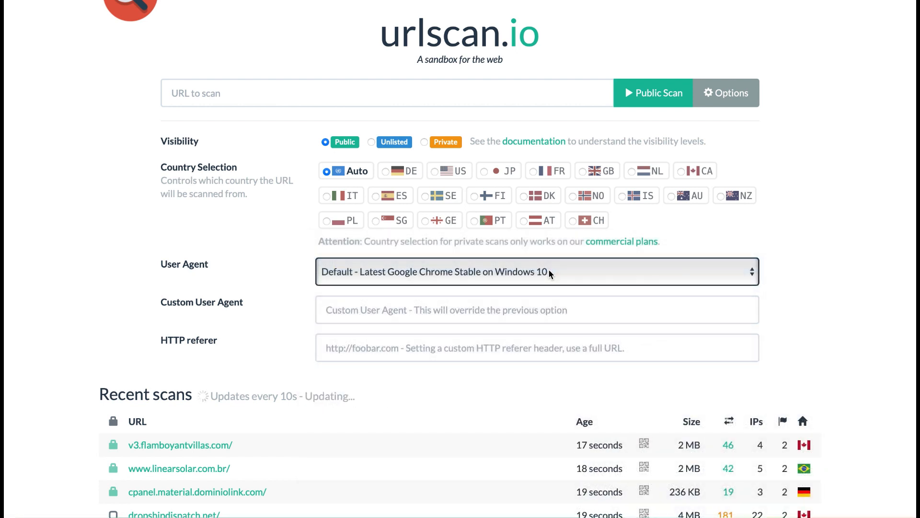
pyautogui.click(725, 93)
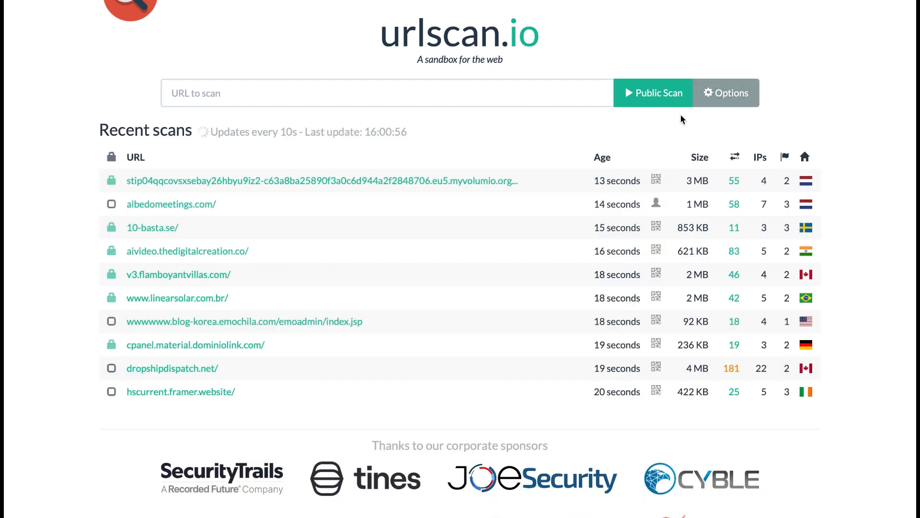
pyautogui.moveTo(189, 230)
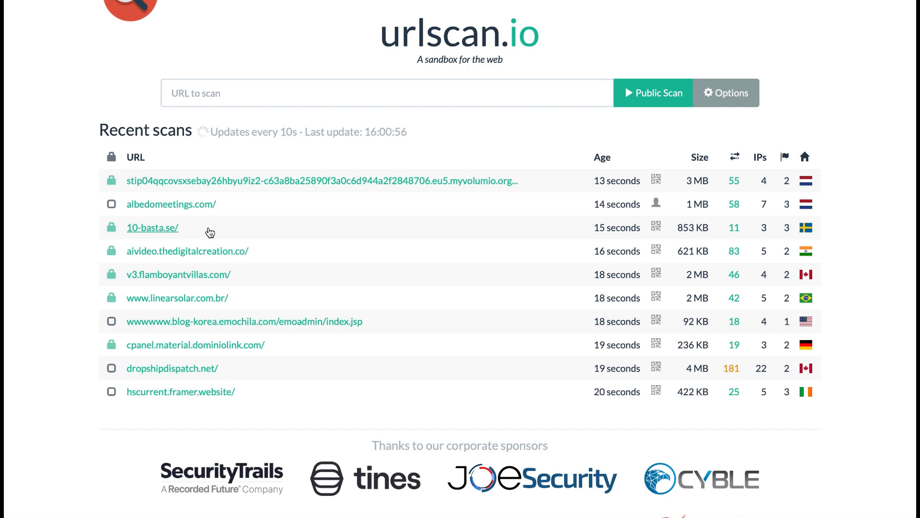
# Open the 10-basta.se scan from Recent scans and scroll its summary of a Swedish IP and 11 HTTP transactions
pyautogui.click(153, 228)
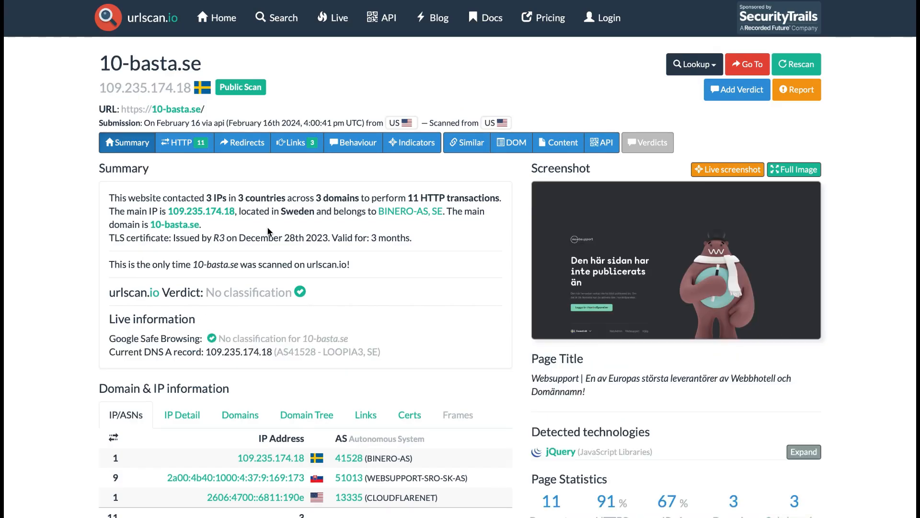
pyautogui.scroll(-3)
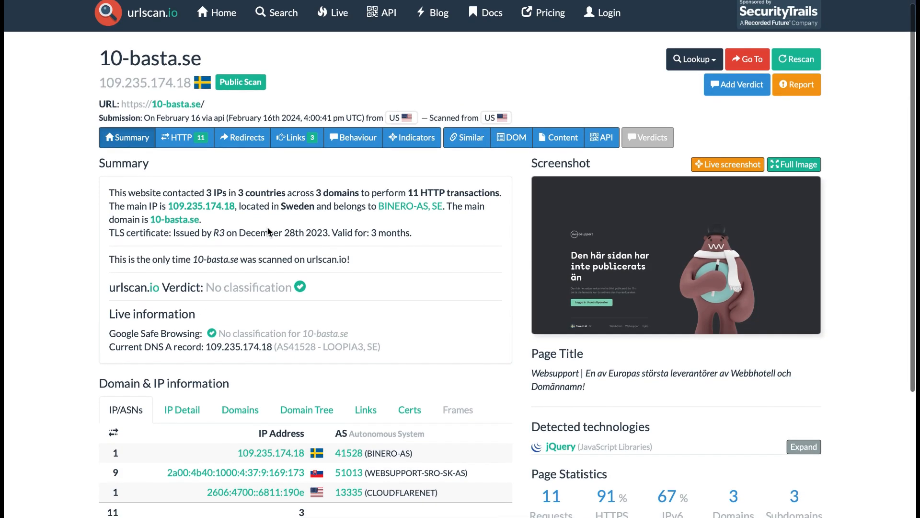
pyautogui.scroll(-3)
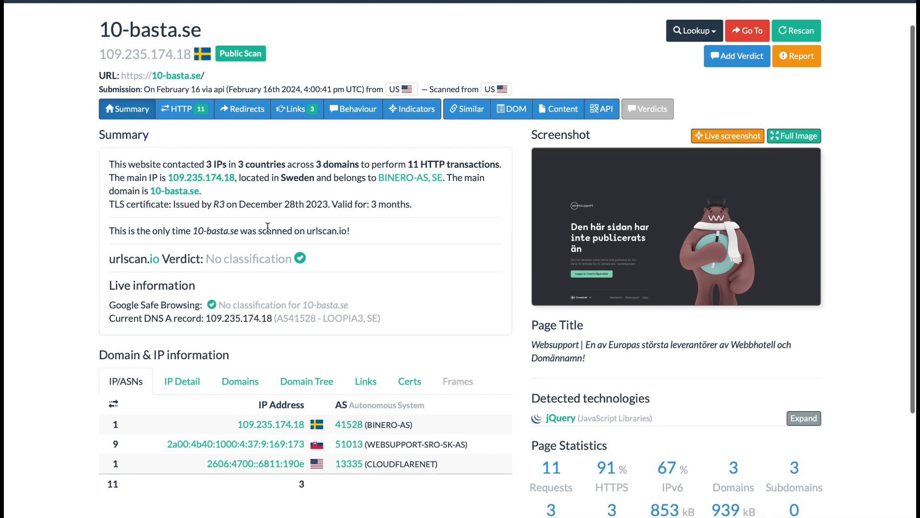
pyautogui.moveTo(300, 215)
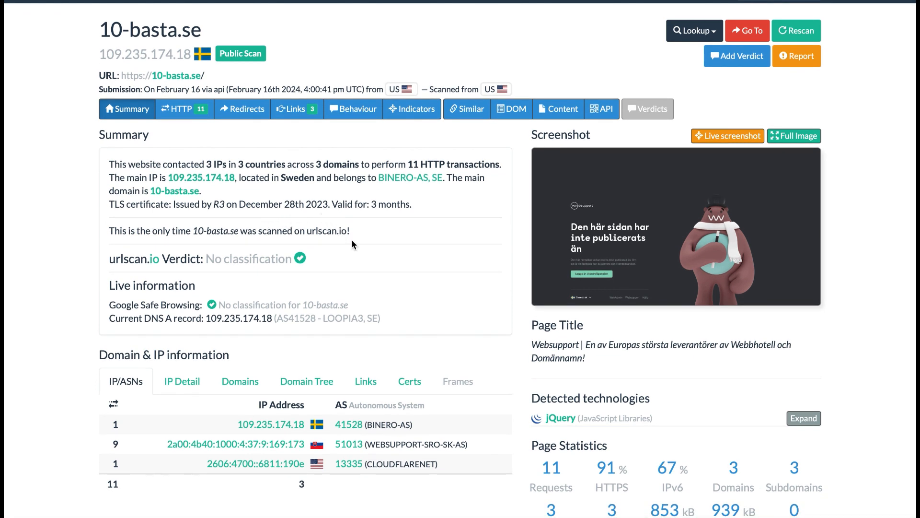
pyautogui.scroll(-3)
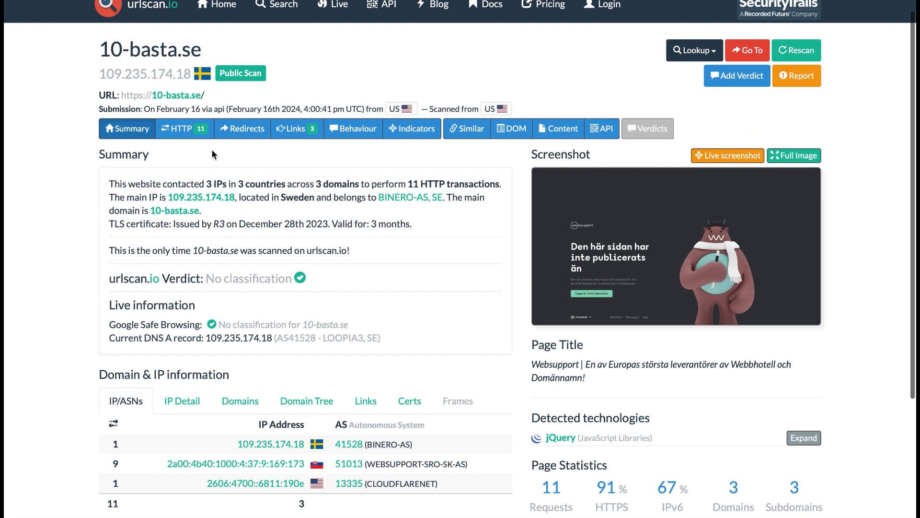
# View the 11 HTTP transactions of the 10-basta.se scan
pyautogui.click(183, 128)
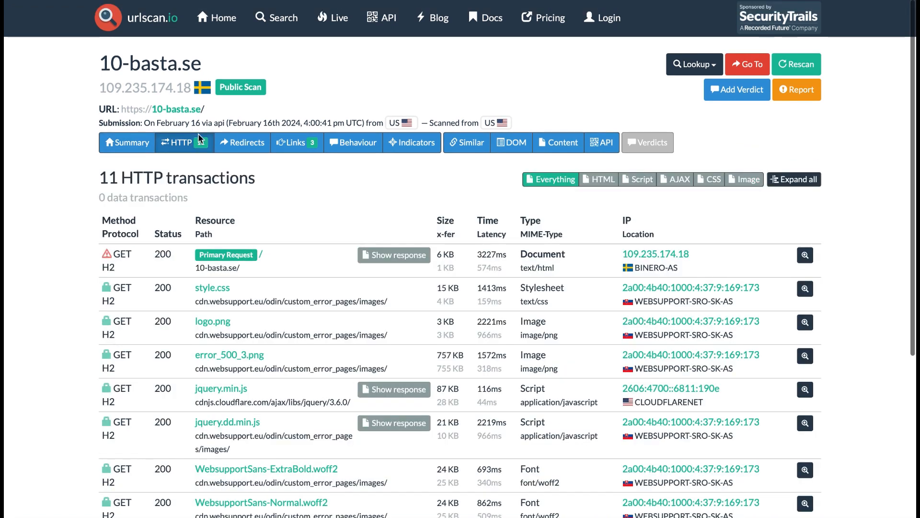
pyautogui.scroll(-3)
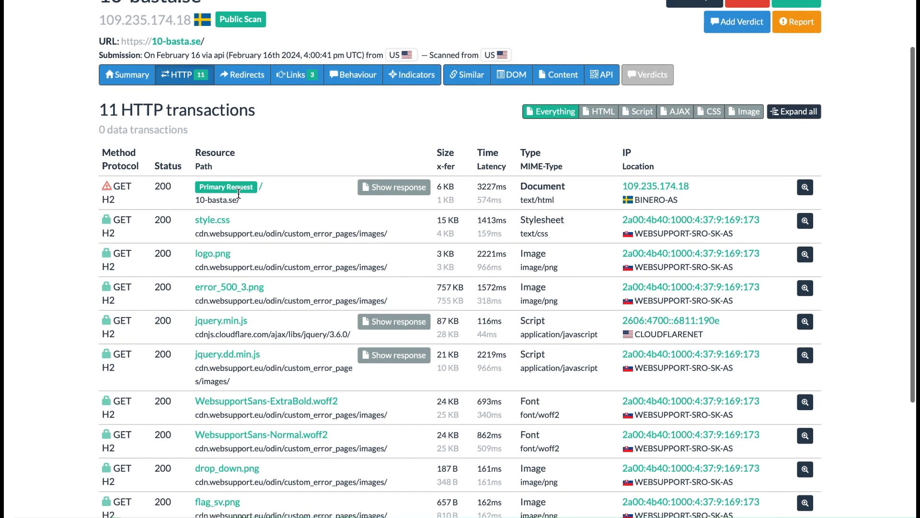
pyautogui.scroll(-3)
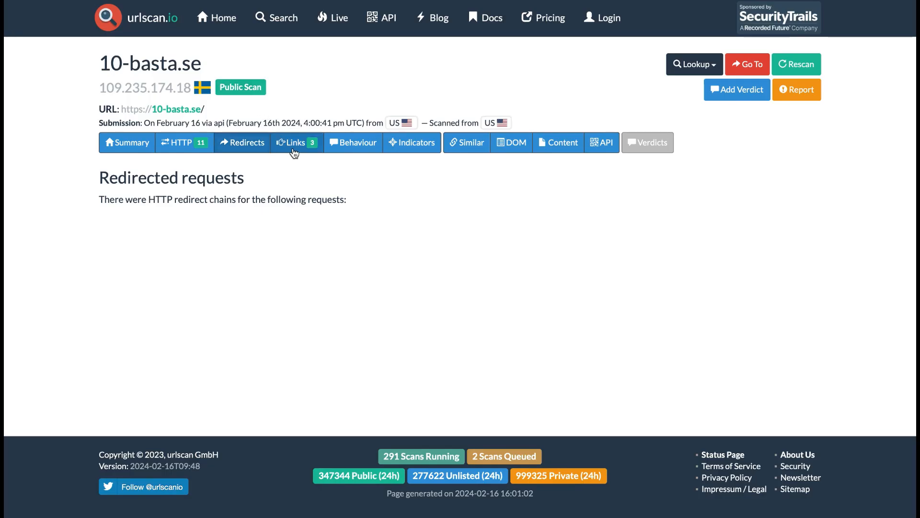
# Step through the Links, Behaviour and Indicators pages, ending on the domains, IPs and hashes list
pyautogui.click(296, 142)
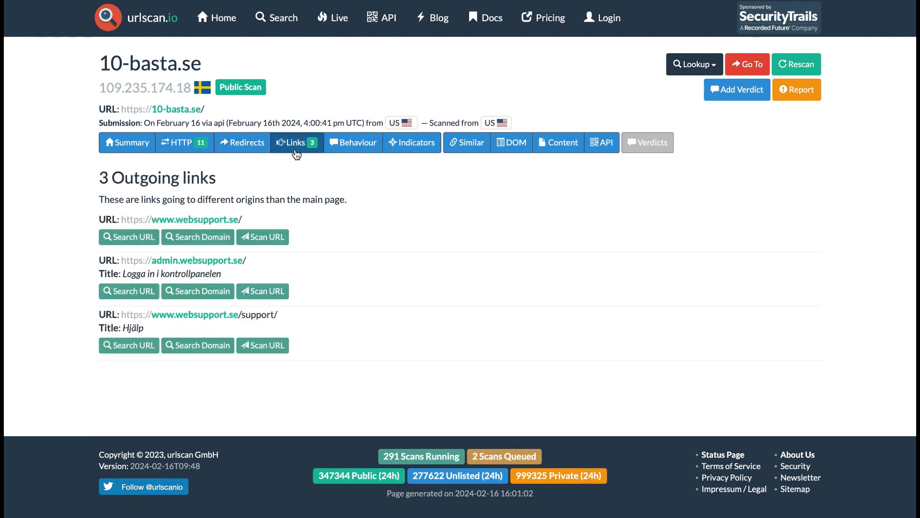
pyautogui.click(353, 142)
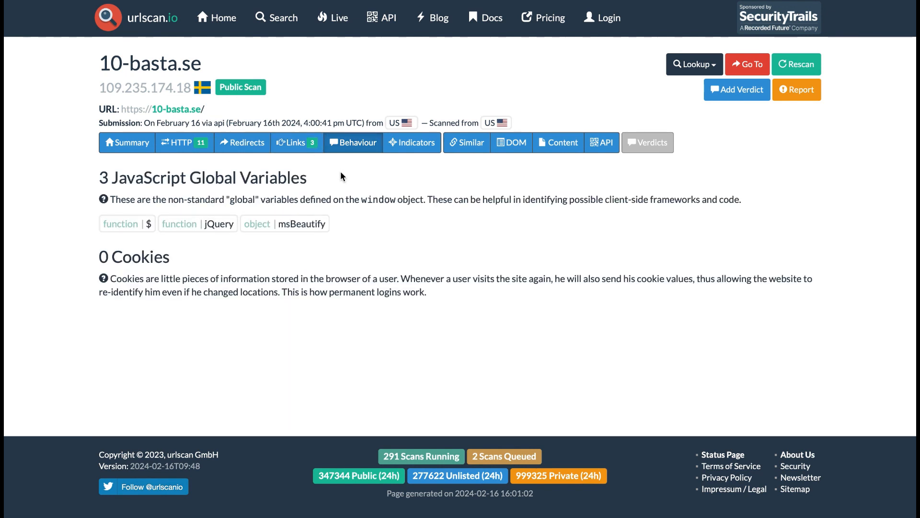
pyautogui.click(412, 142)
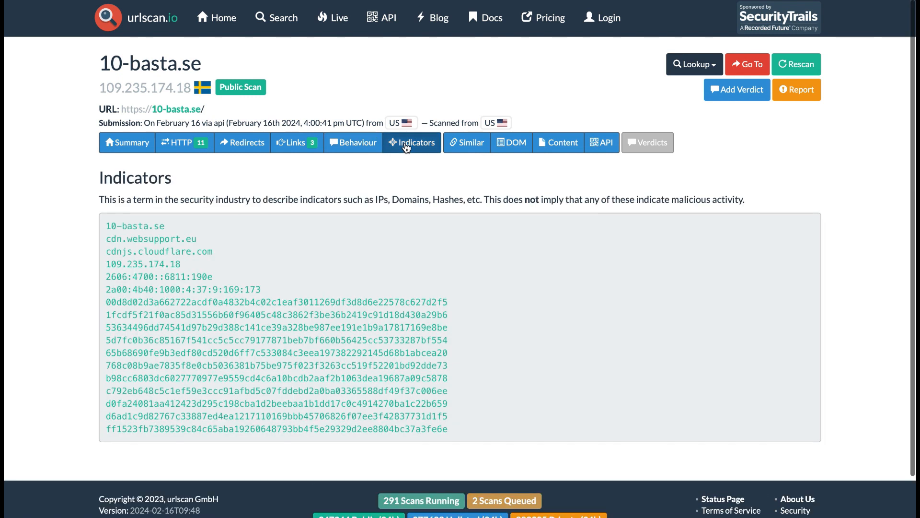
pyautogui.scroll(-3)
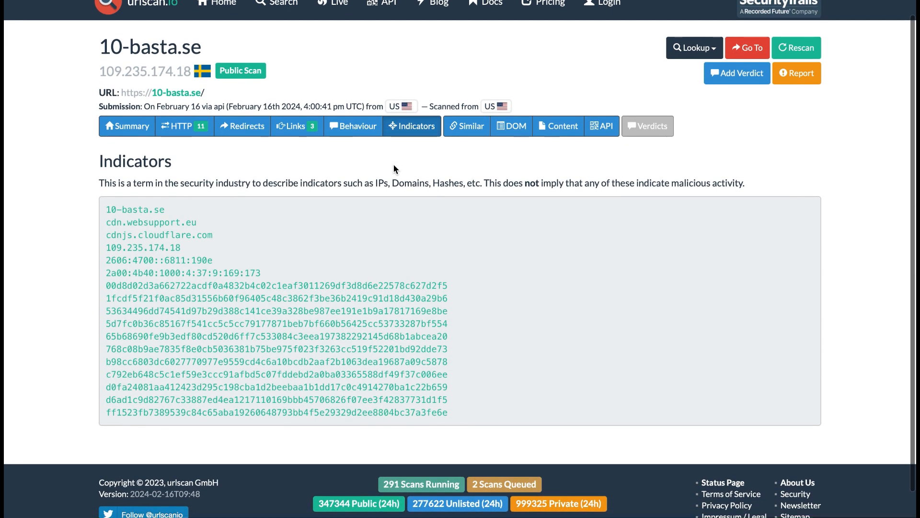
pyautogui.moveTo(127, 125)
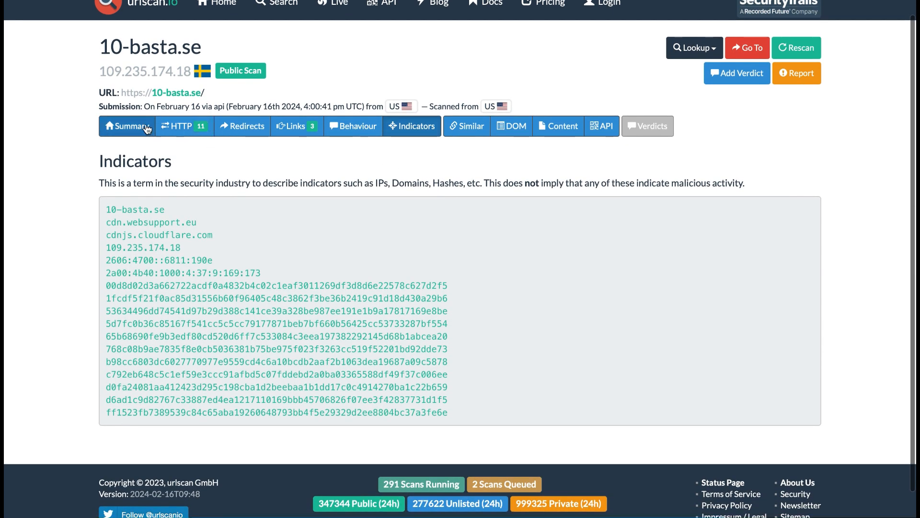
# Return to the 10-basta.se scan summary, ending on the iMentor Discord promo
pyautogui.click(126, 125)
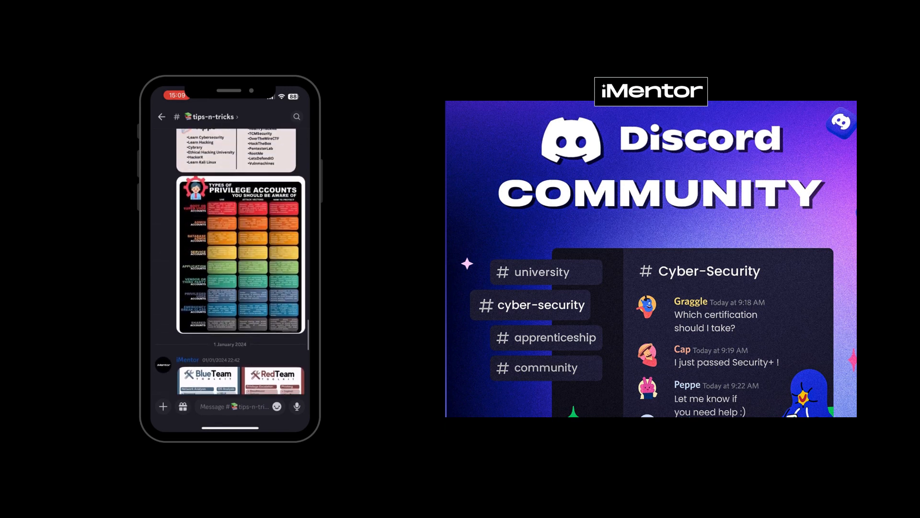
pyautogui.scroll(-3)
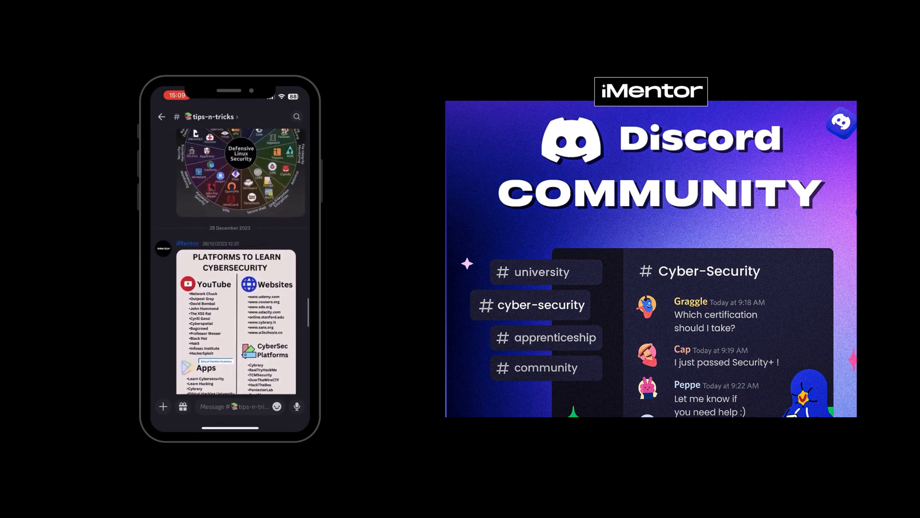